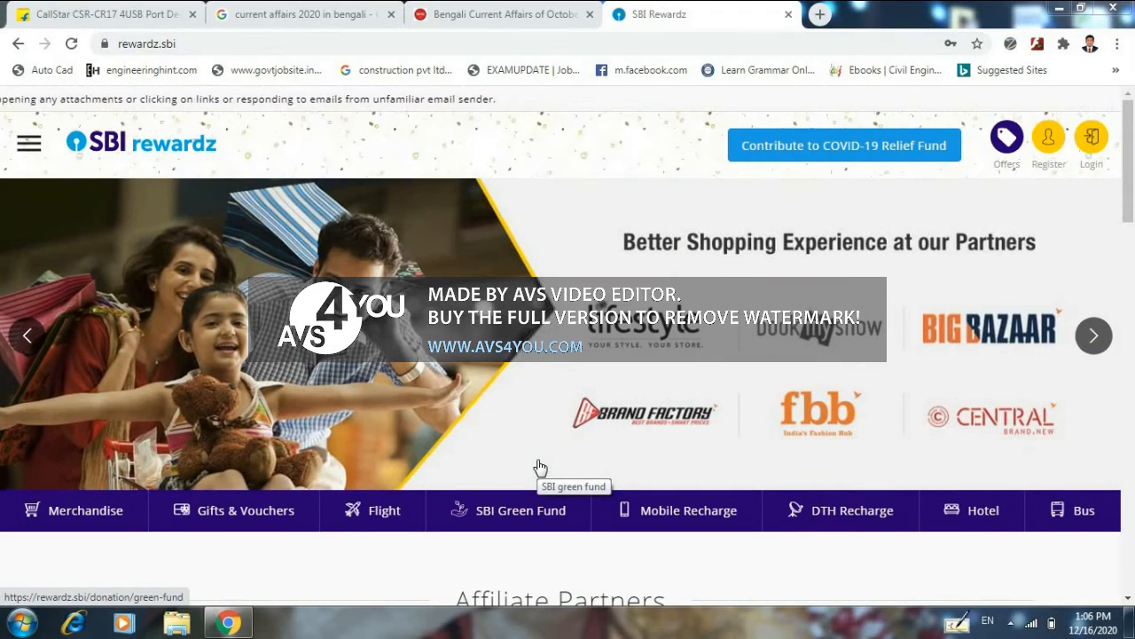
mouse_move(1085, 204)
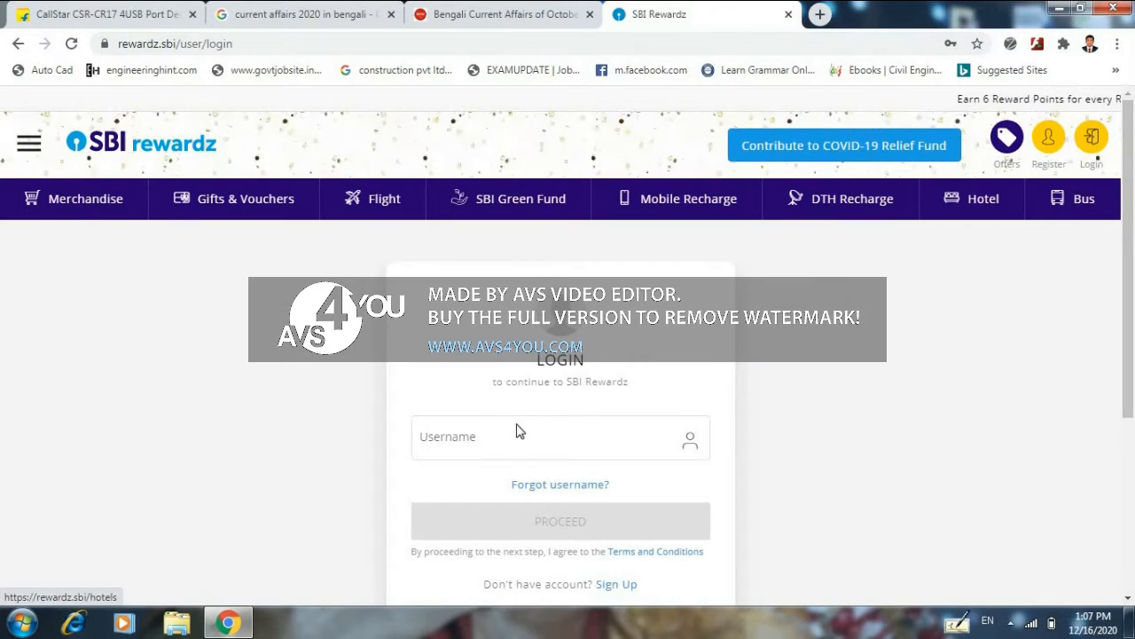
click(559, 438)
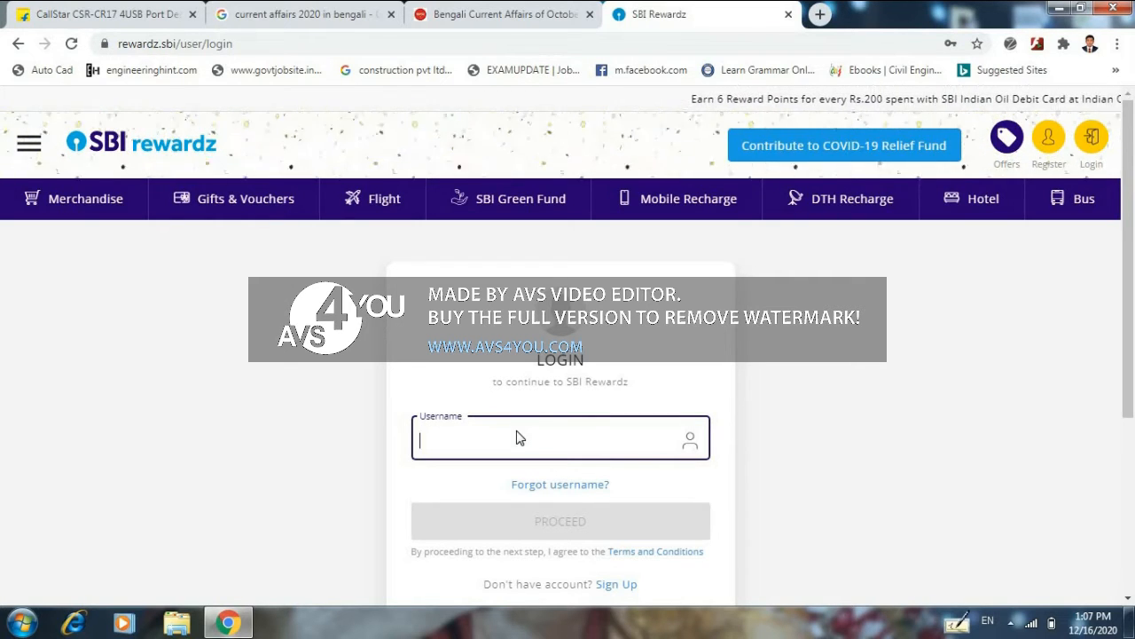
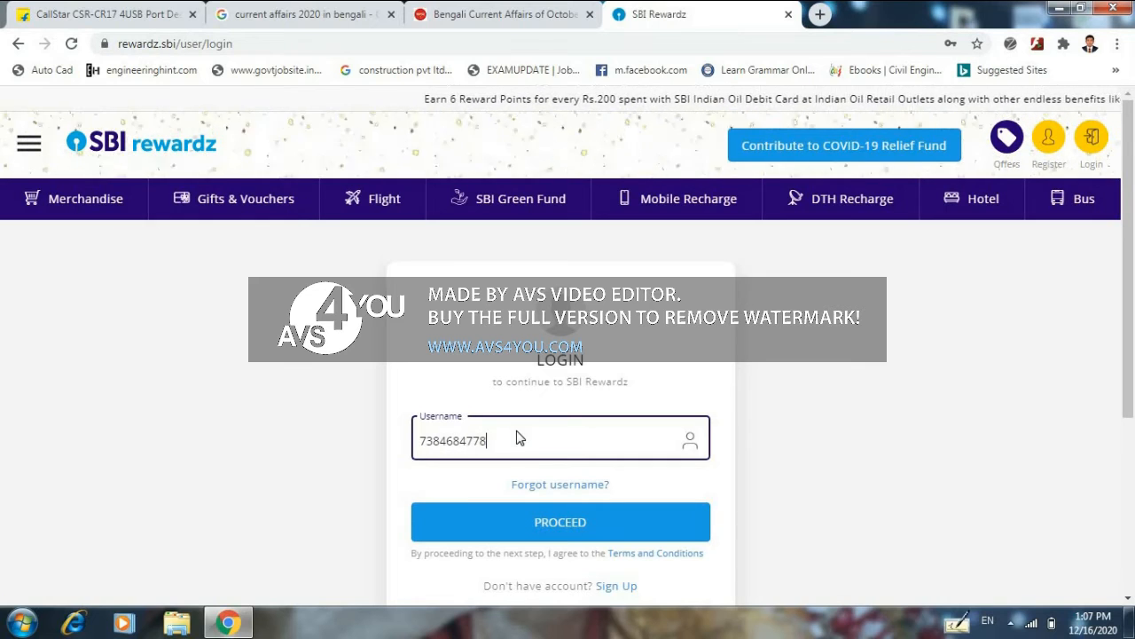
click(560, 521)
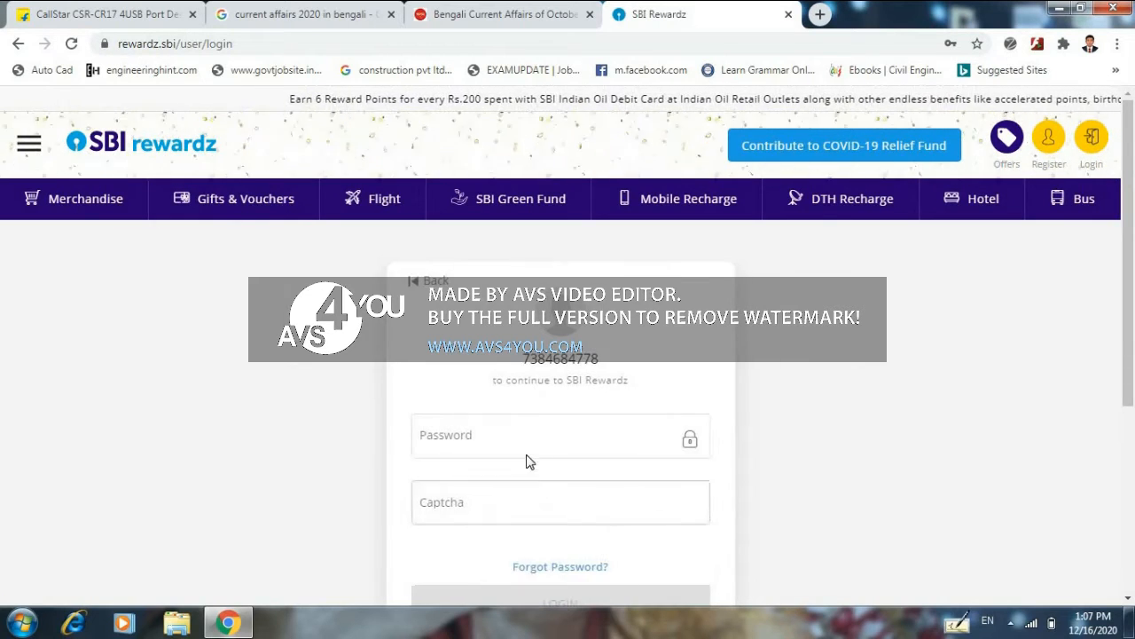
Step: Enter the account password and the captcha, retyping the captcha after the invalid first attempt
click(532, 436)
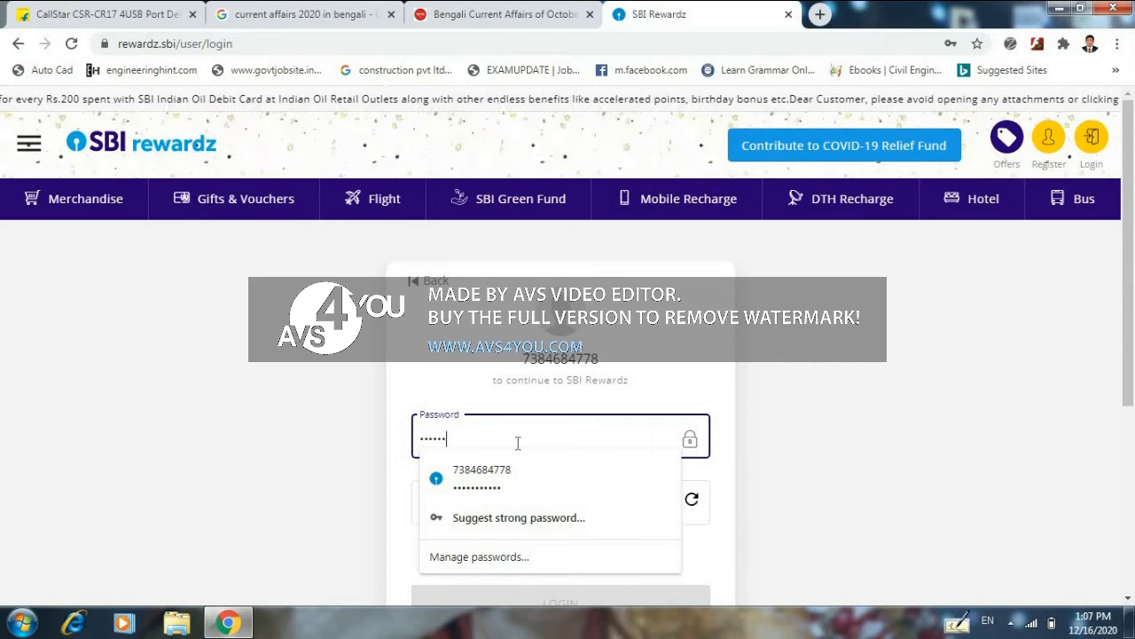
text(••)
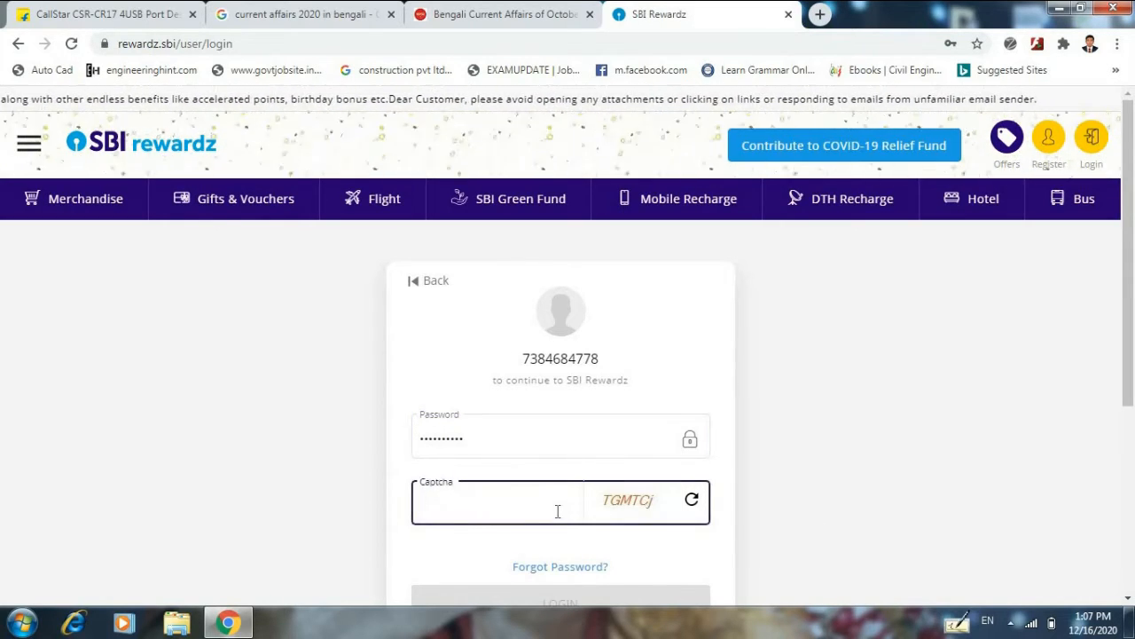
text(TG)
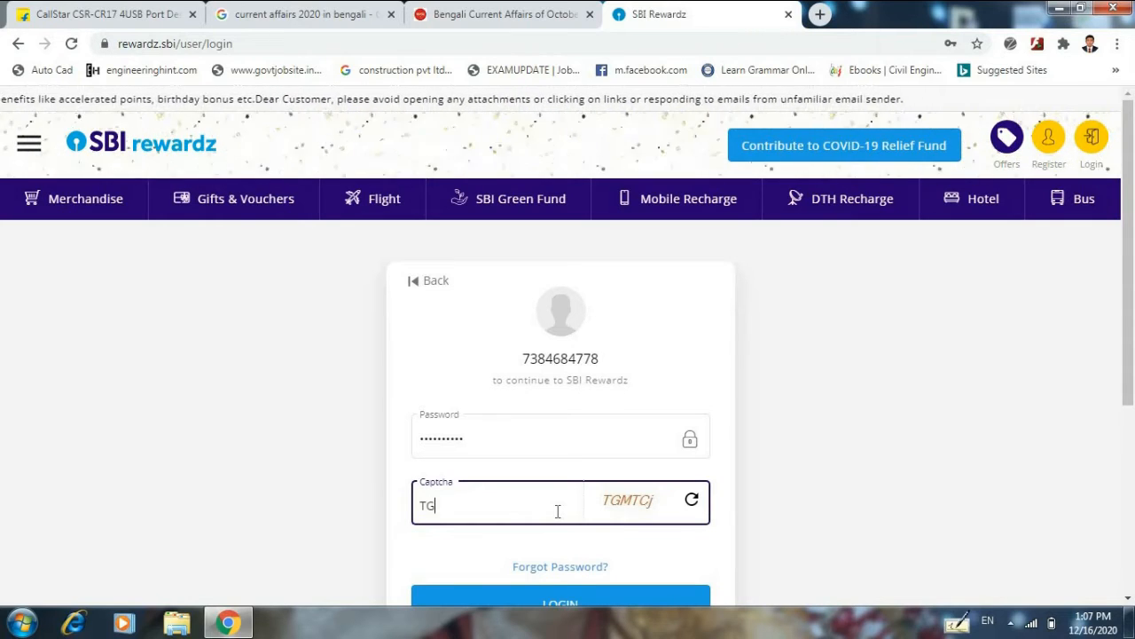
text(NT)
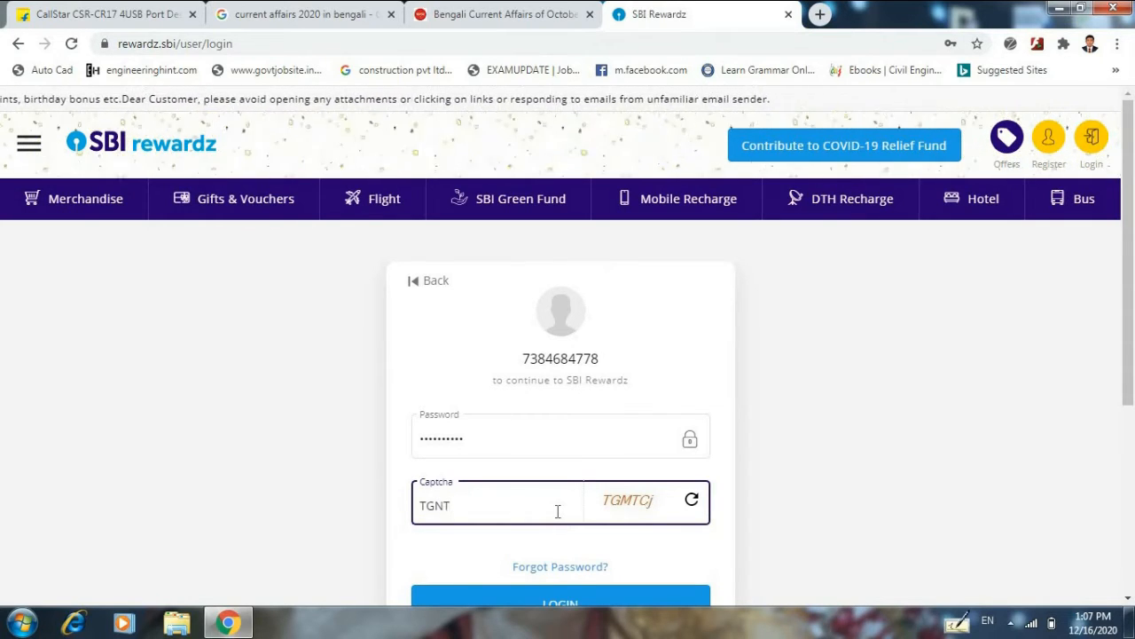
text(Cj)
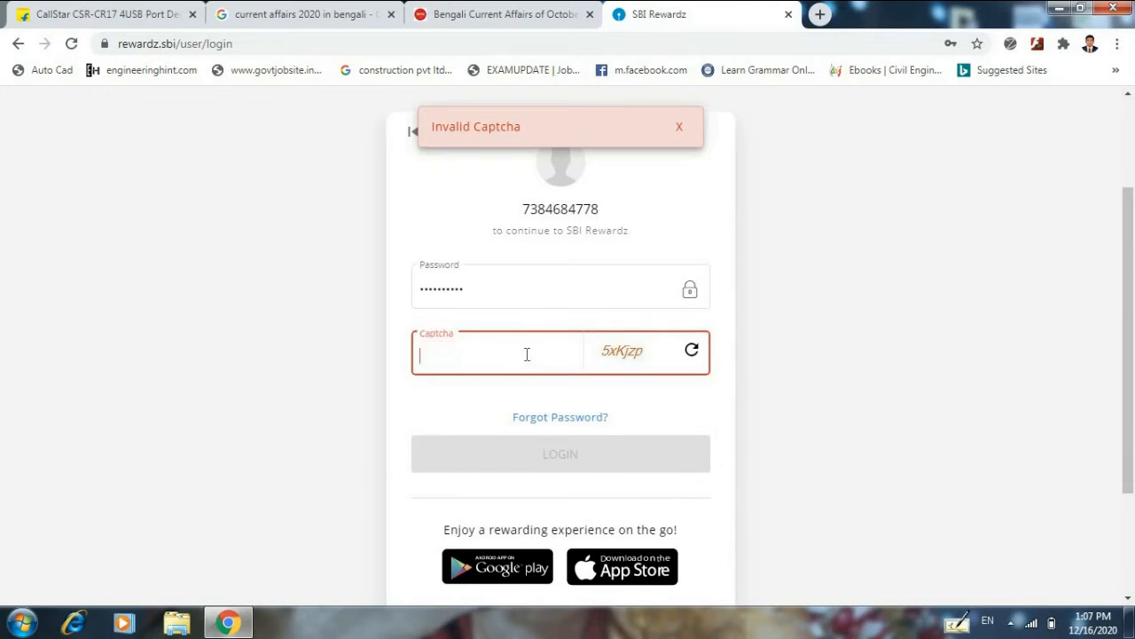
text(5)
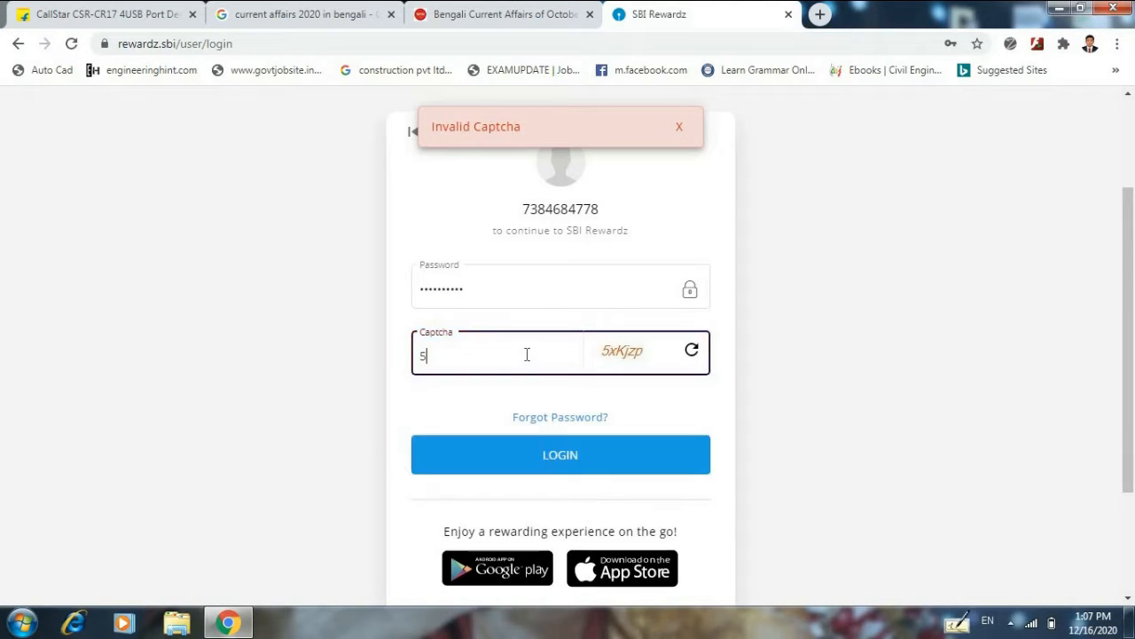
text(x)
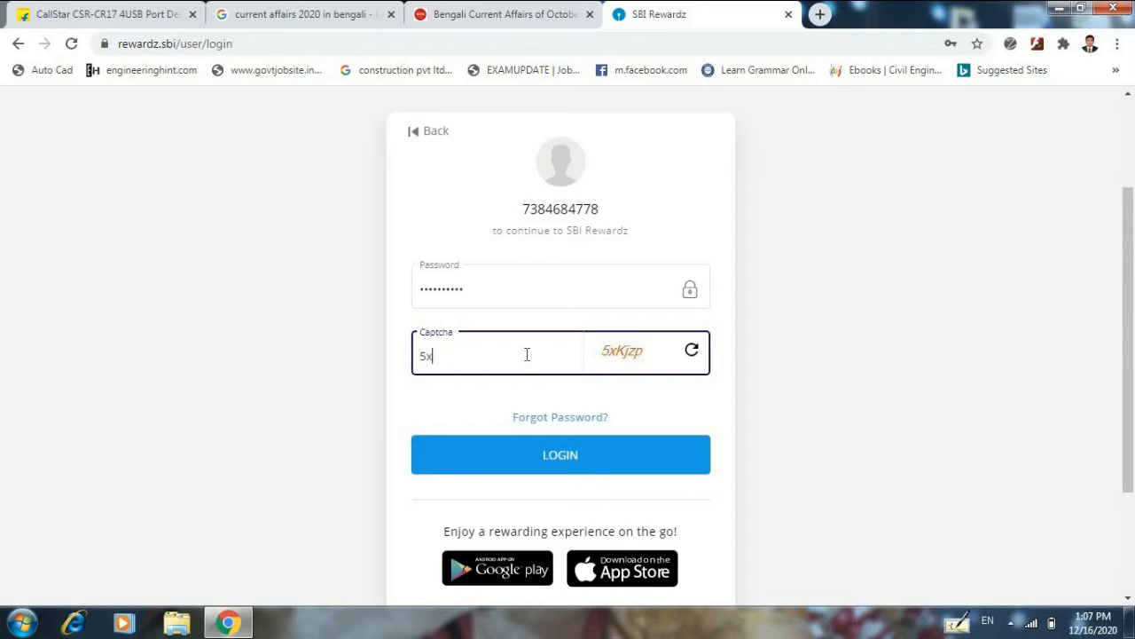
text(K)
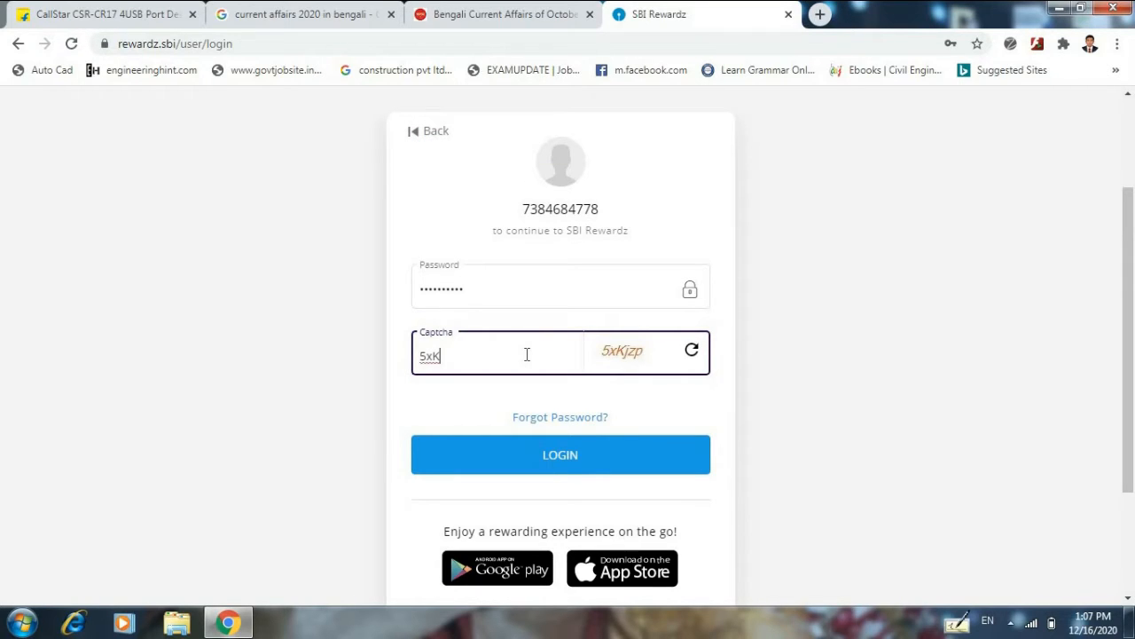
text(jZ)
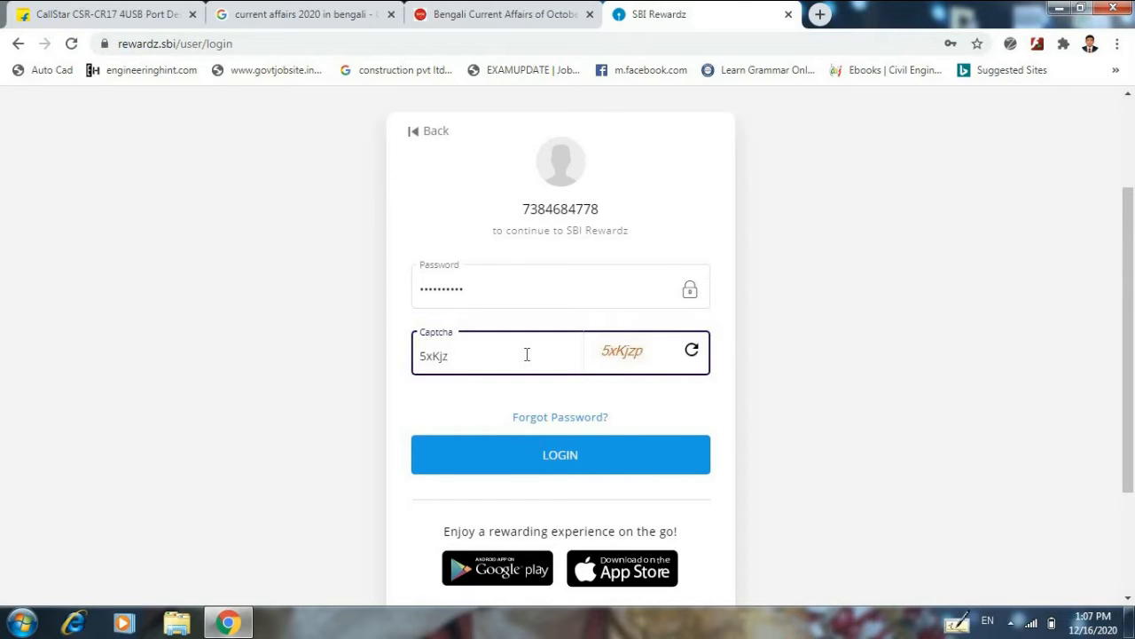
Step: Submit the login details with LOGIN and wait for sign-in to process
click(561, 454)
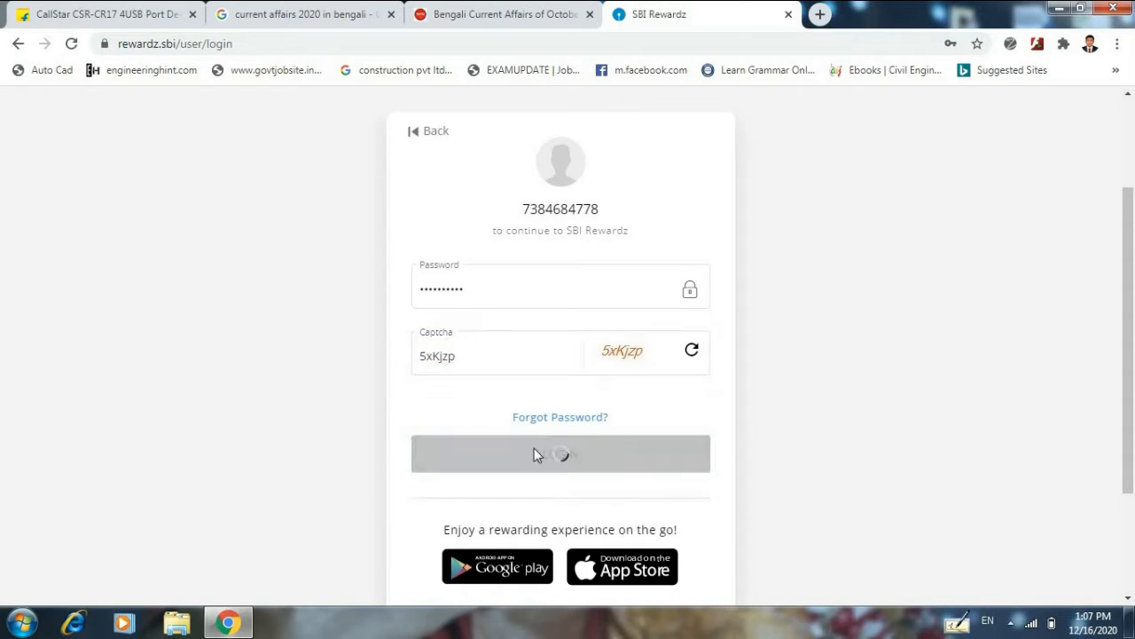
click(560, 454)
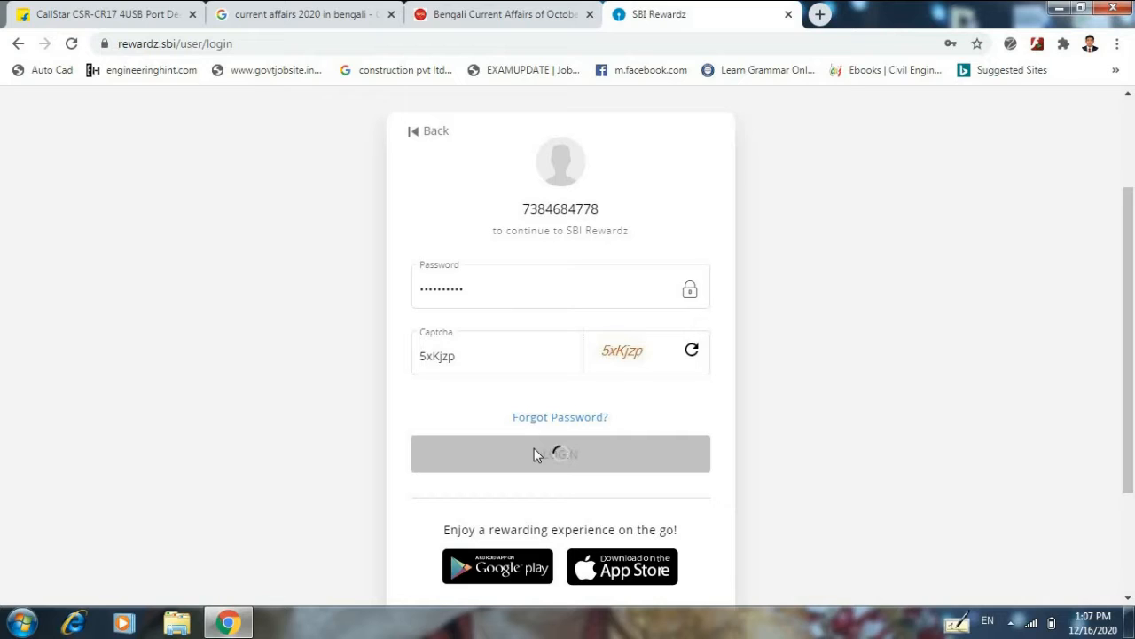
click(561, 454)
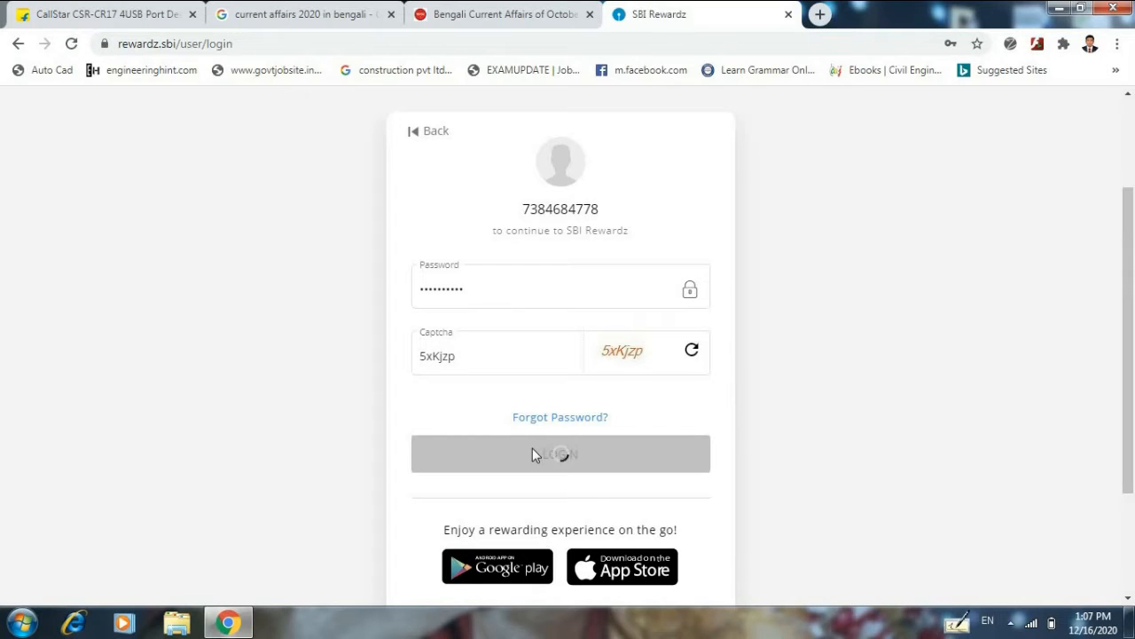
click(561, 454)
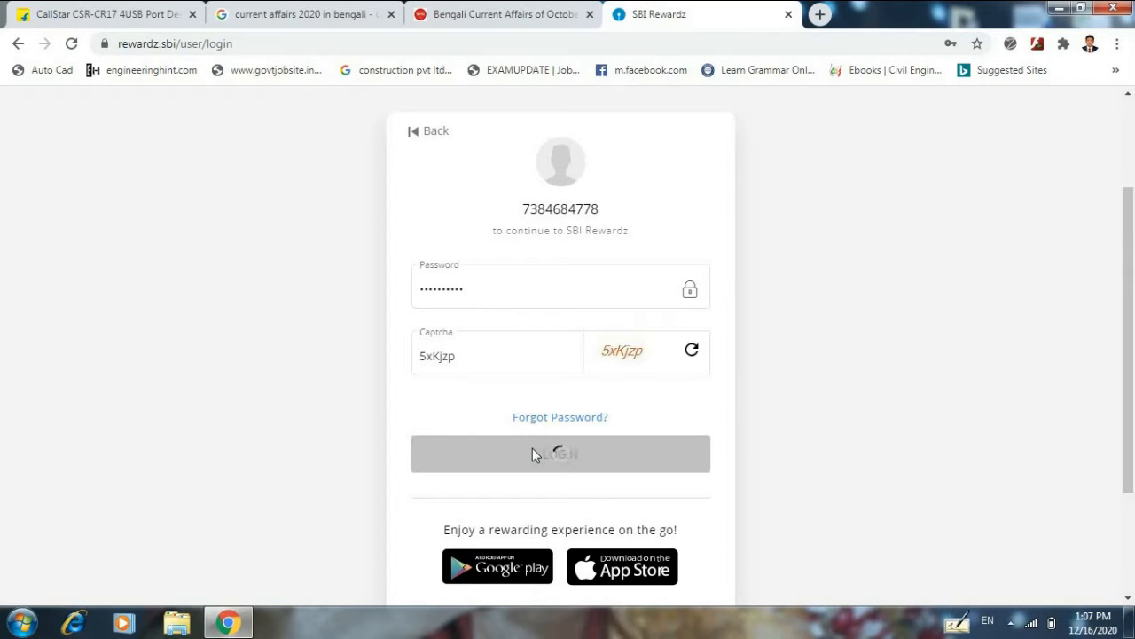
click(561, 454)
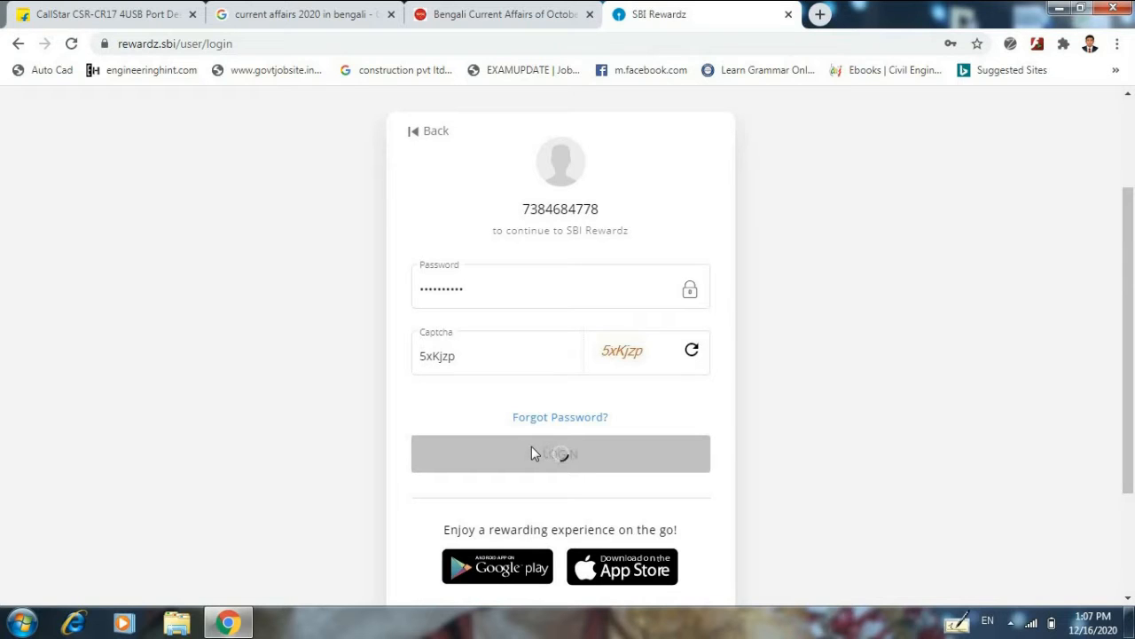
click(560, 454)
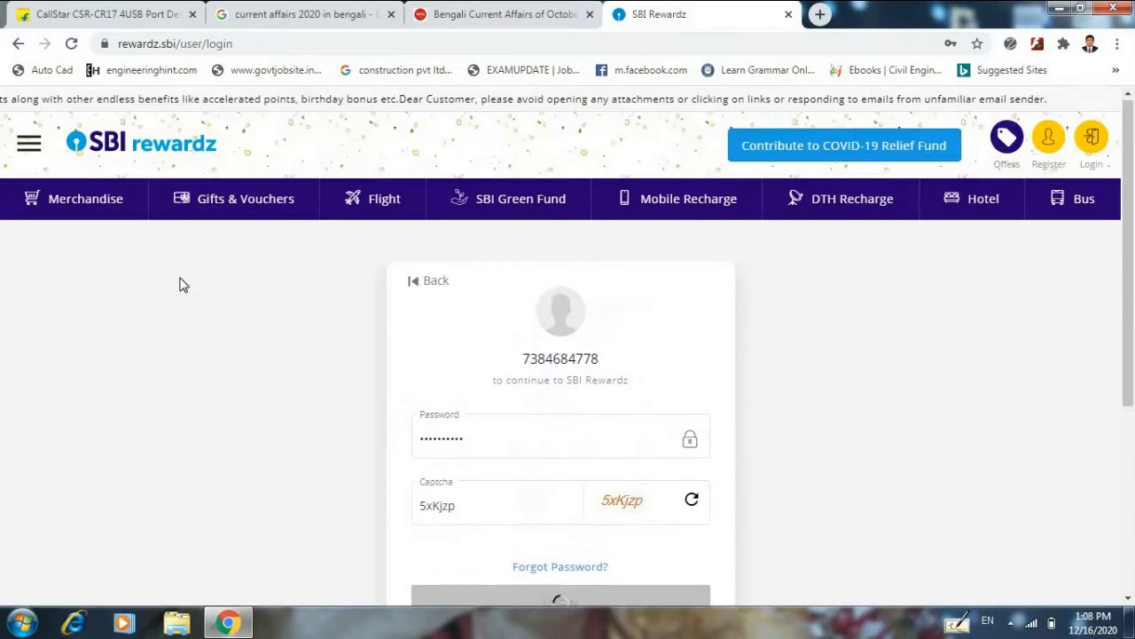
Step: Decline saving the password and reveal the account dropdown showing 304 points
click(557, 554)
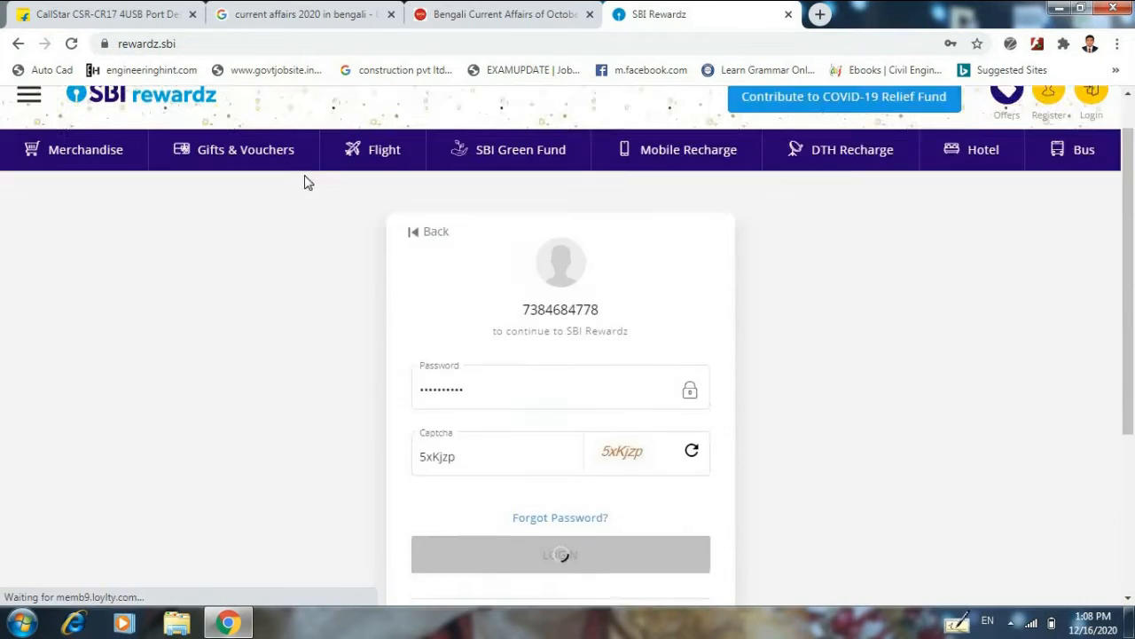
click(559, 555)
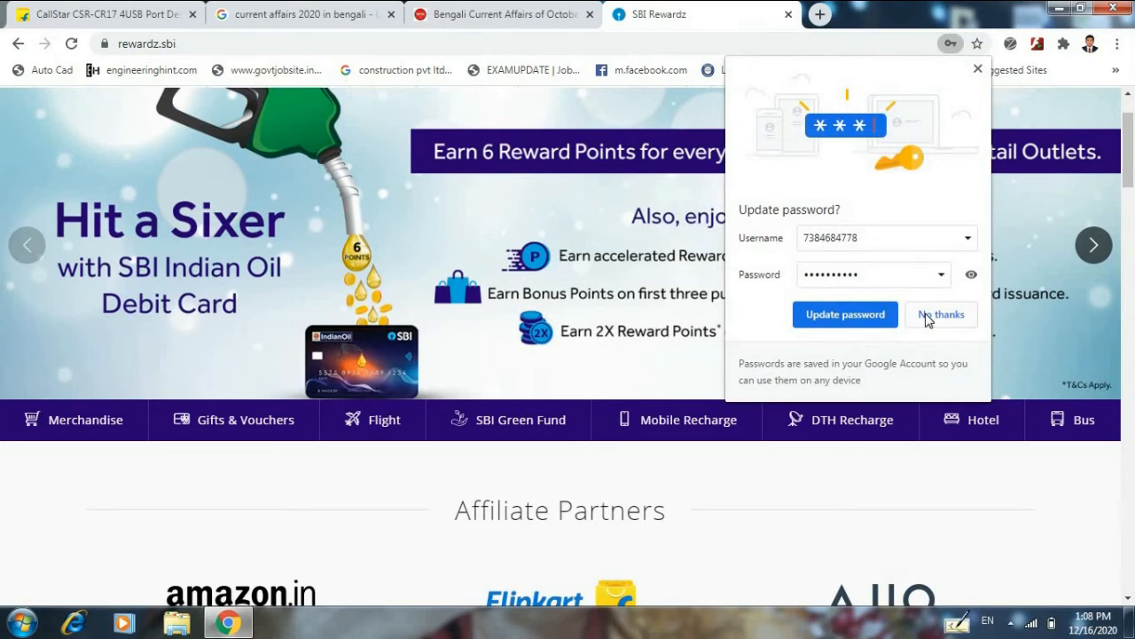
click(940, 315)
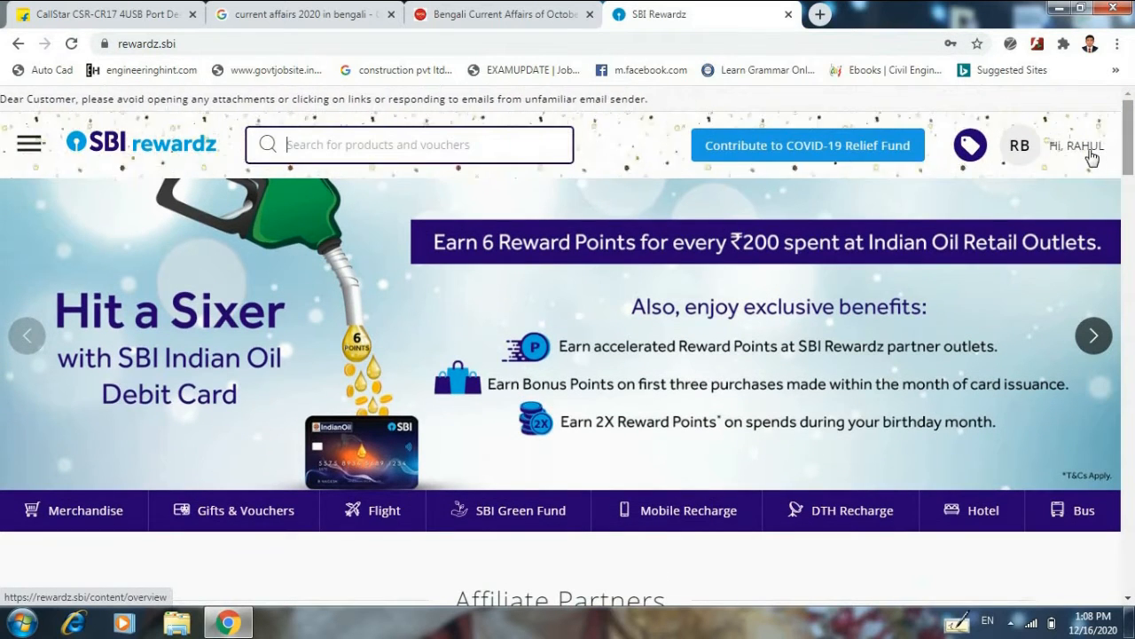
click(1071, 145)
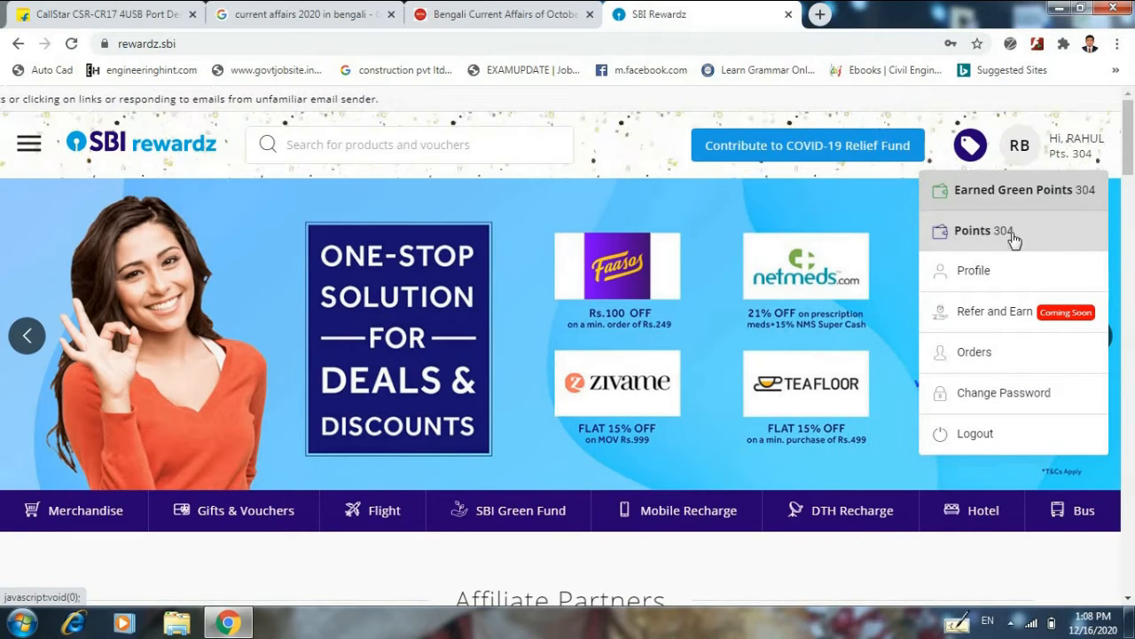
click(1014, 149)
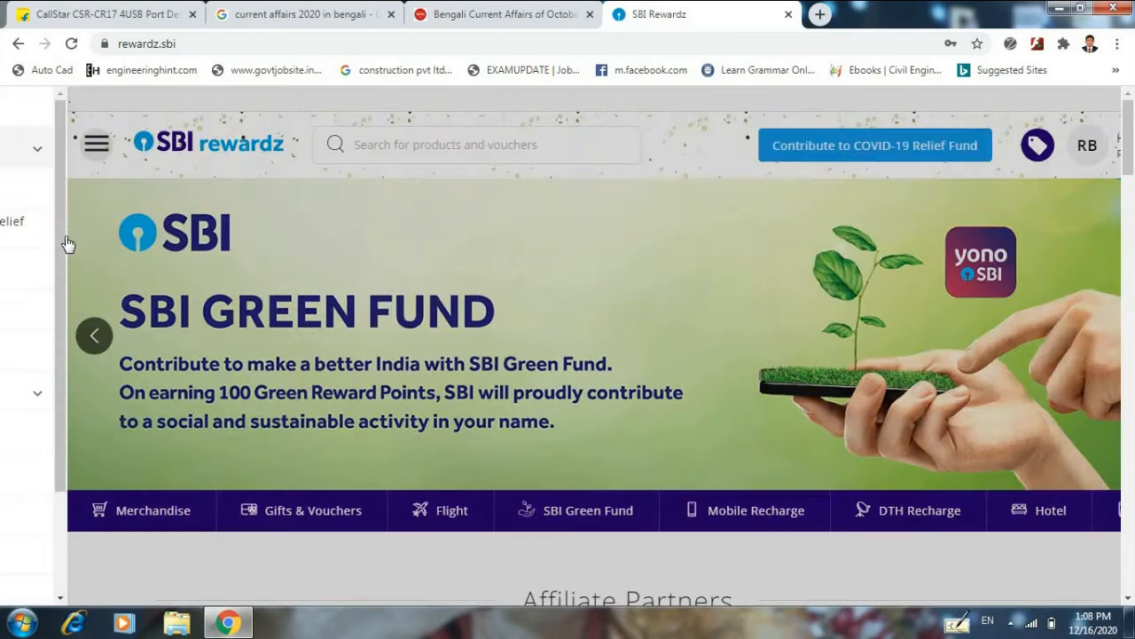
click(96, 144)
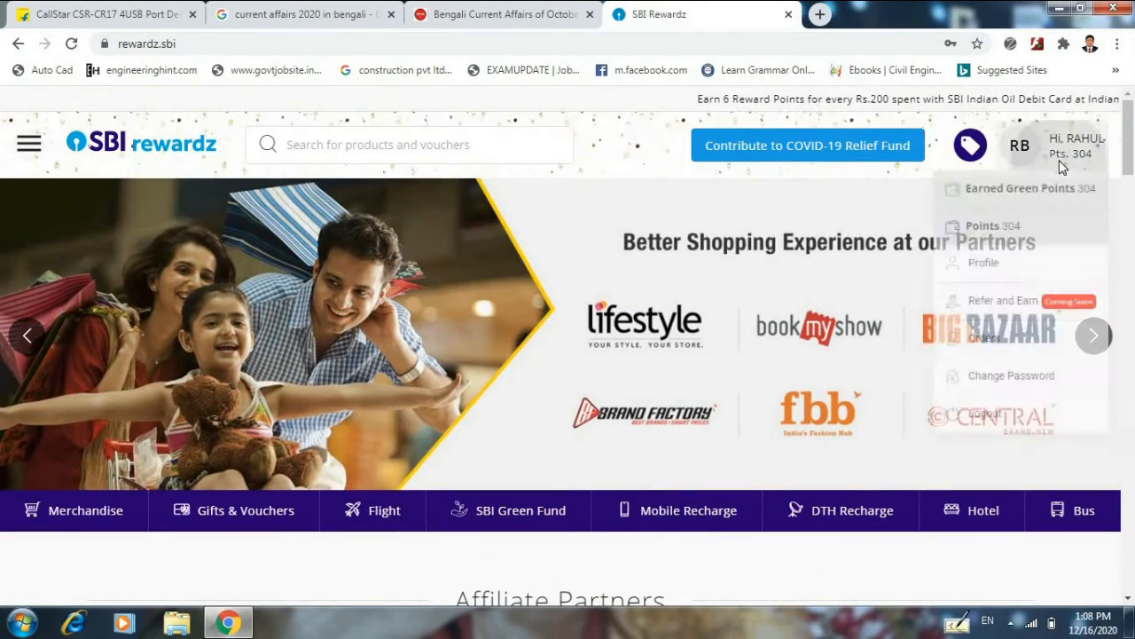
Step: Show the Profile Details page with contact details and 304 available points
click(990, 262)
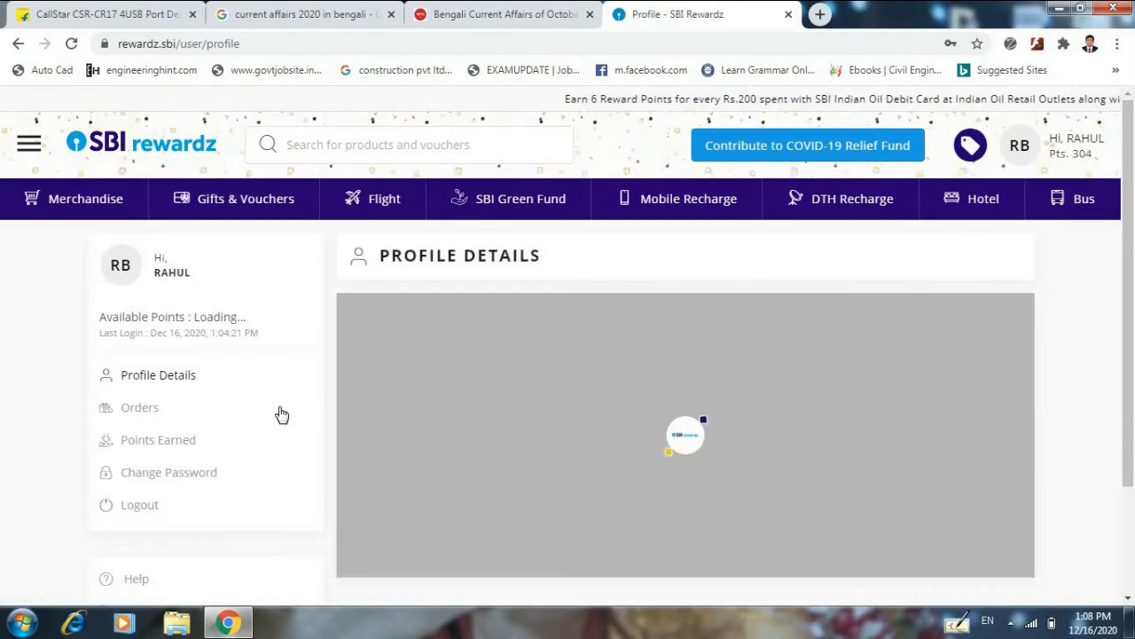
mouse_move(186, 413)
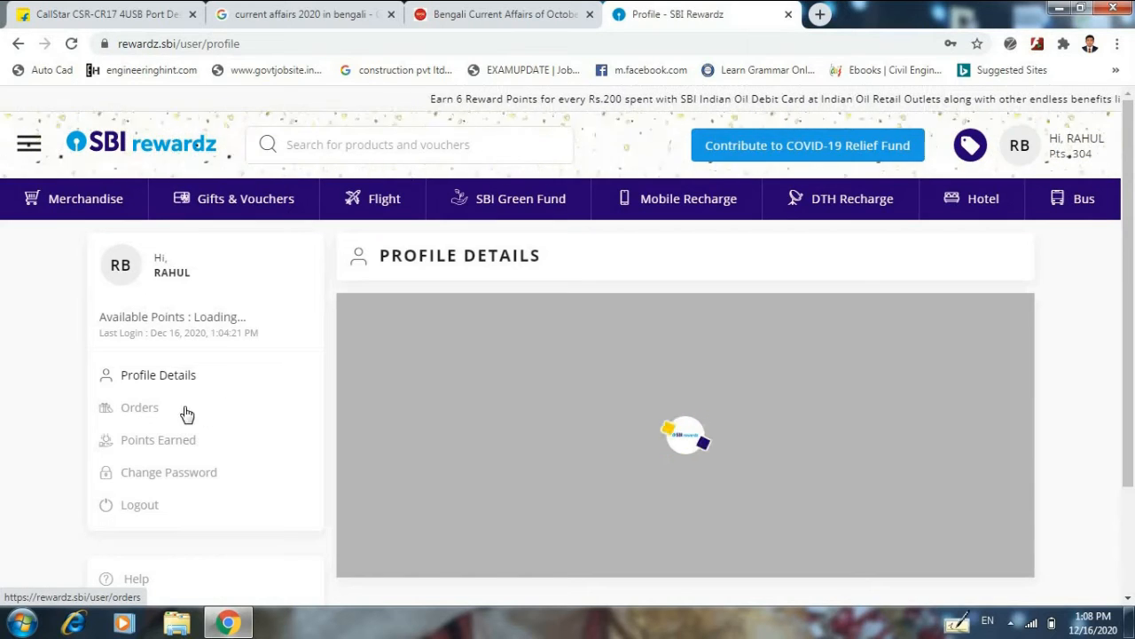
mouse_move(170, 451)
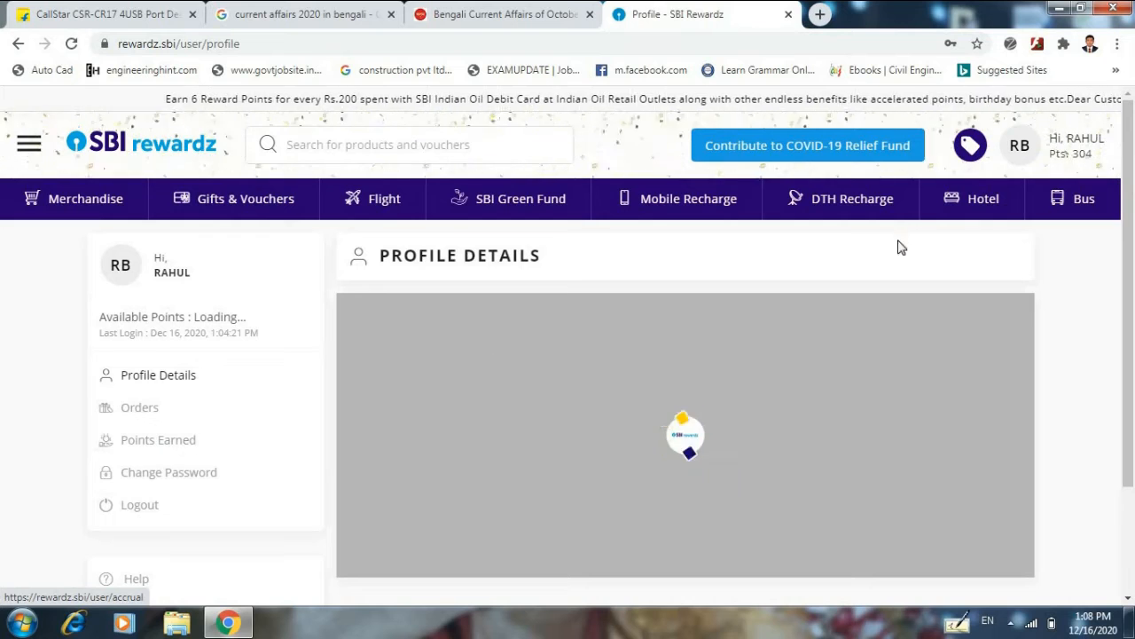
mouse_move(151, 440)
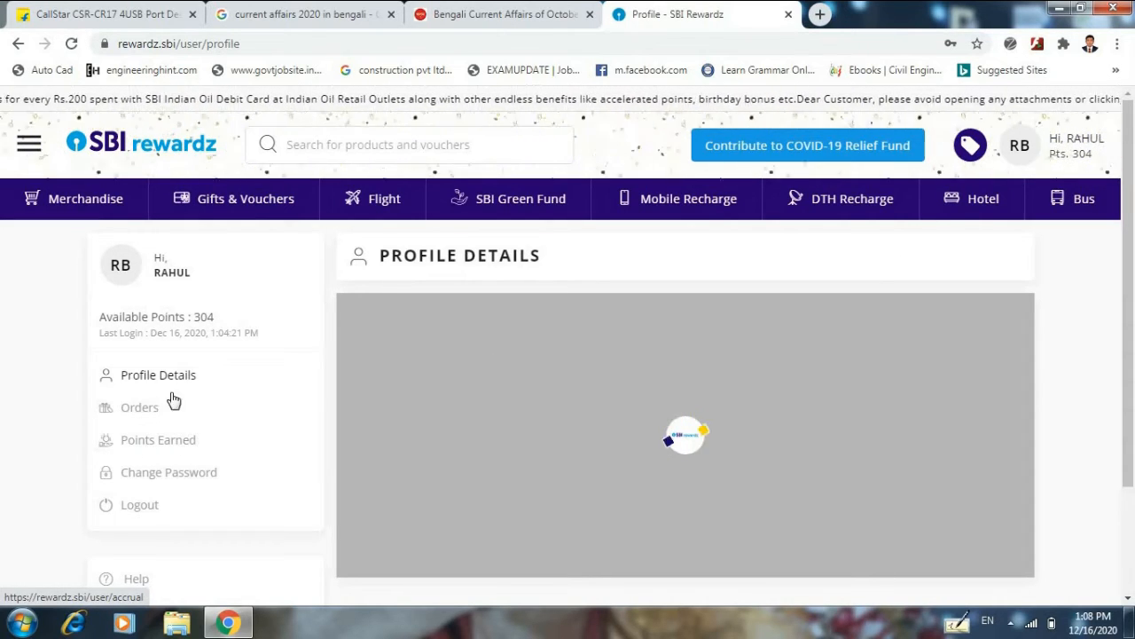
click(157, 376)
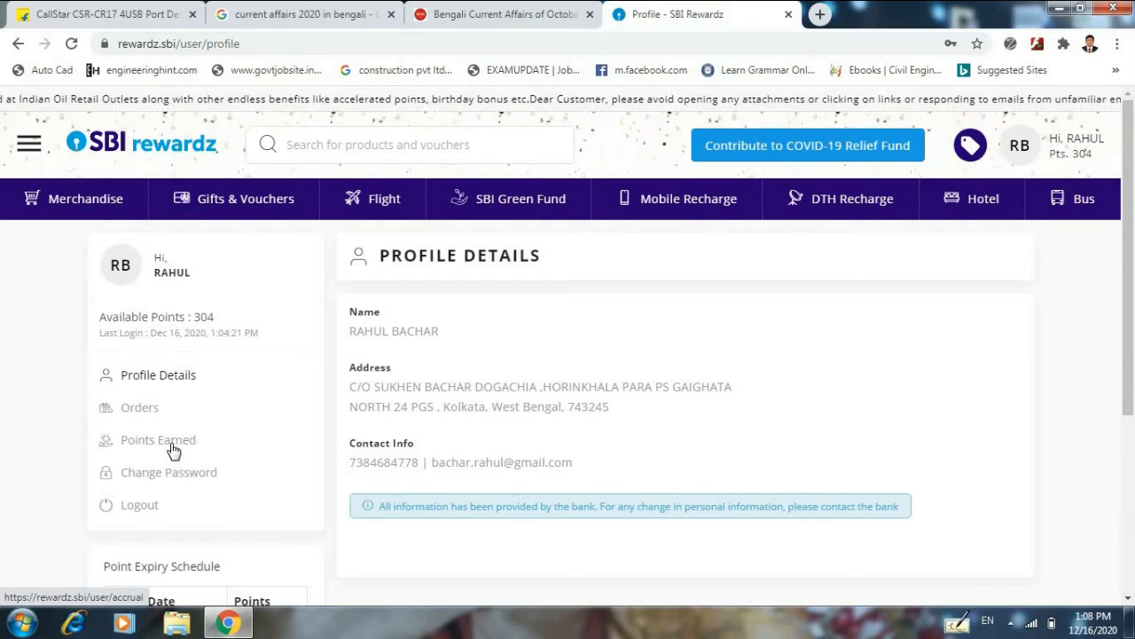
Step: View the Points Earned history with the 200-point birthday bonus and debit card rewards
click(158, 440)
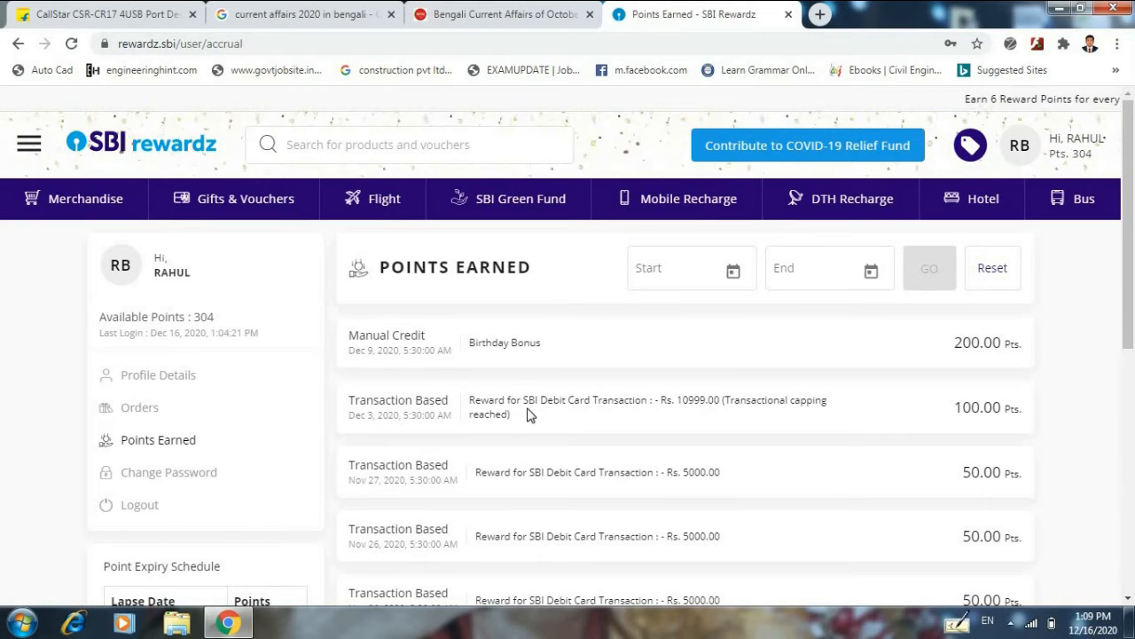
mouse_move(494, 362)
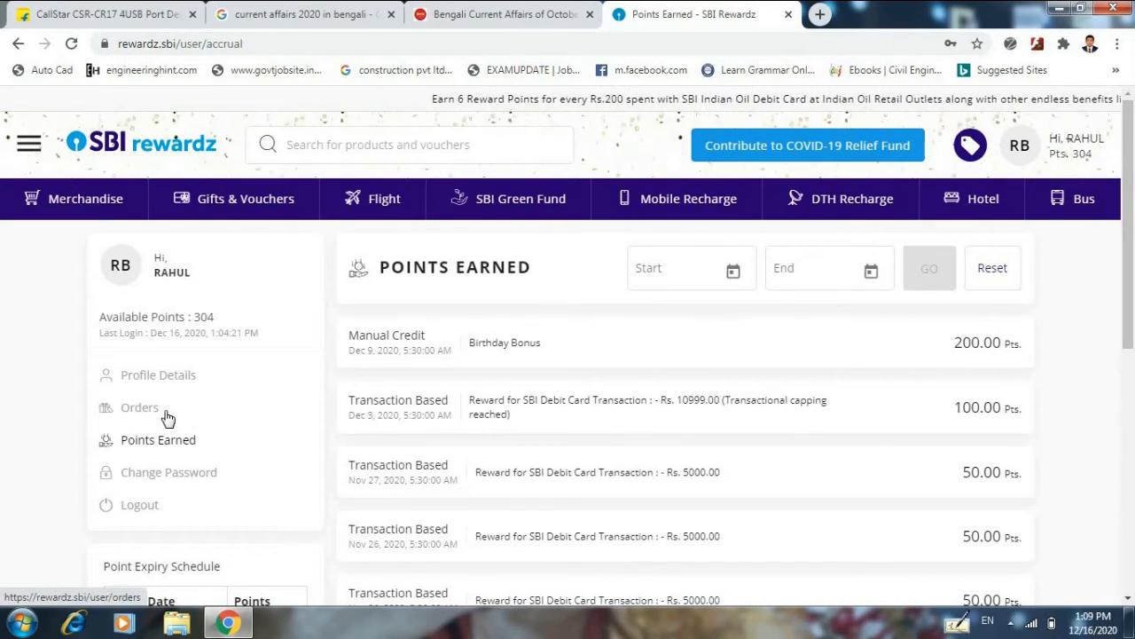
Step: List past Flipkart and Amazon e-gift card orders, then start browsing gift cards and vouchers
click(139, 407)
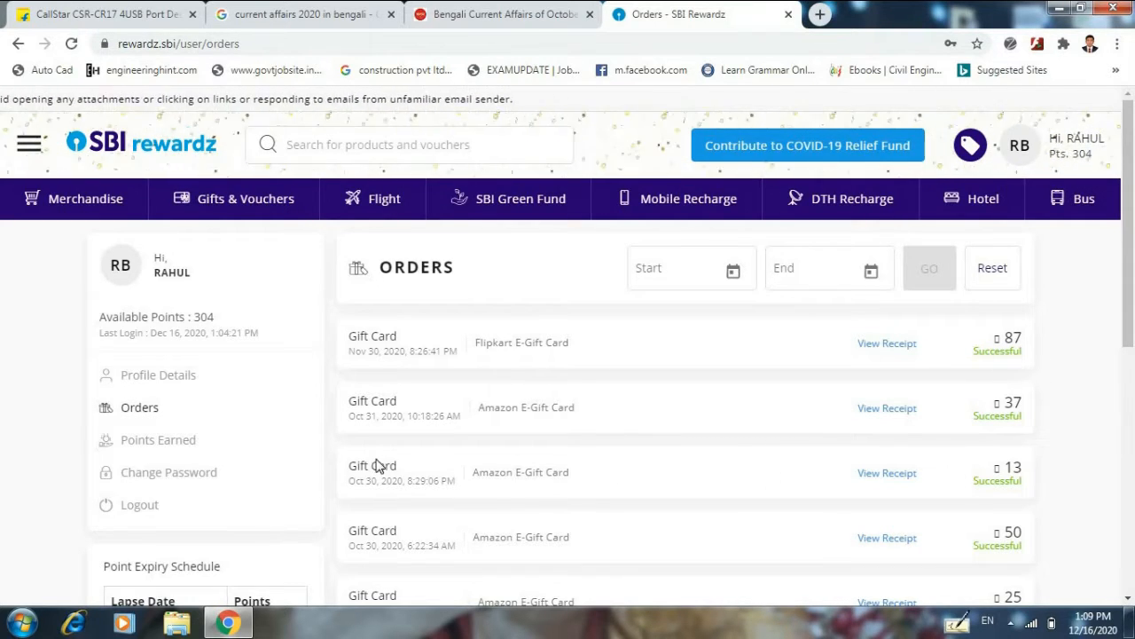
mouse_move(196, 208)
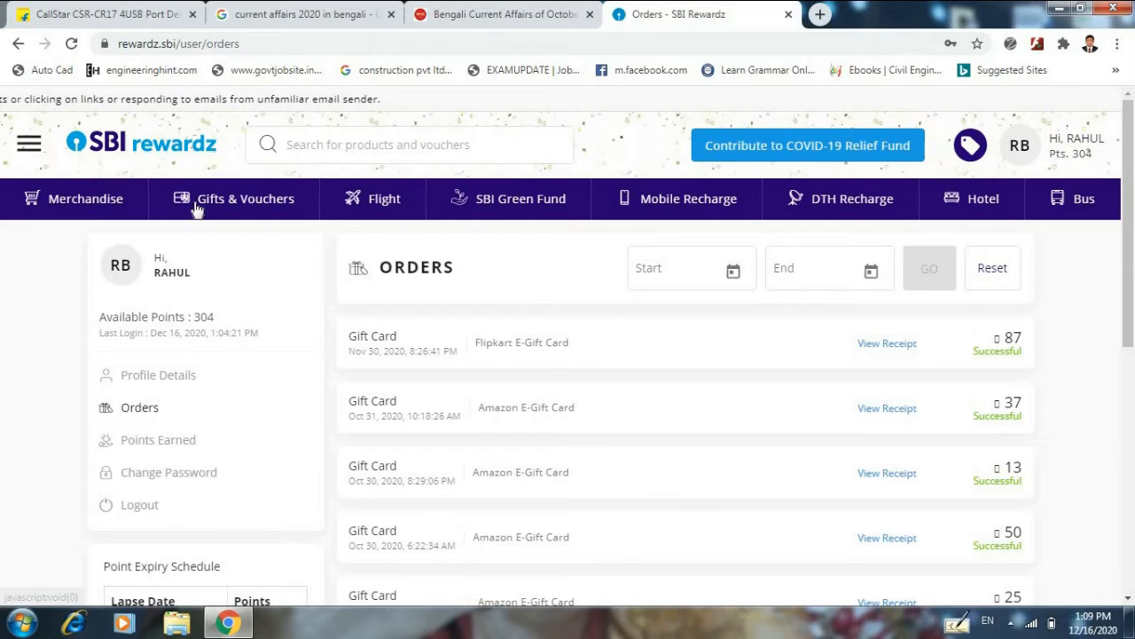
click(245, 198)
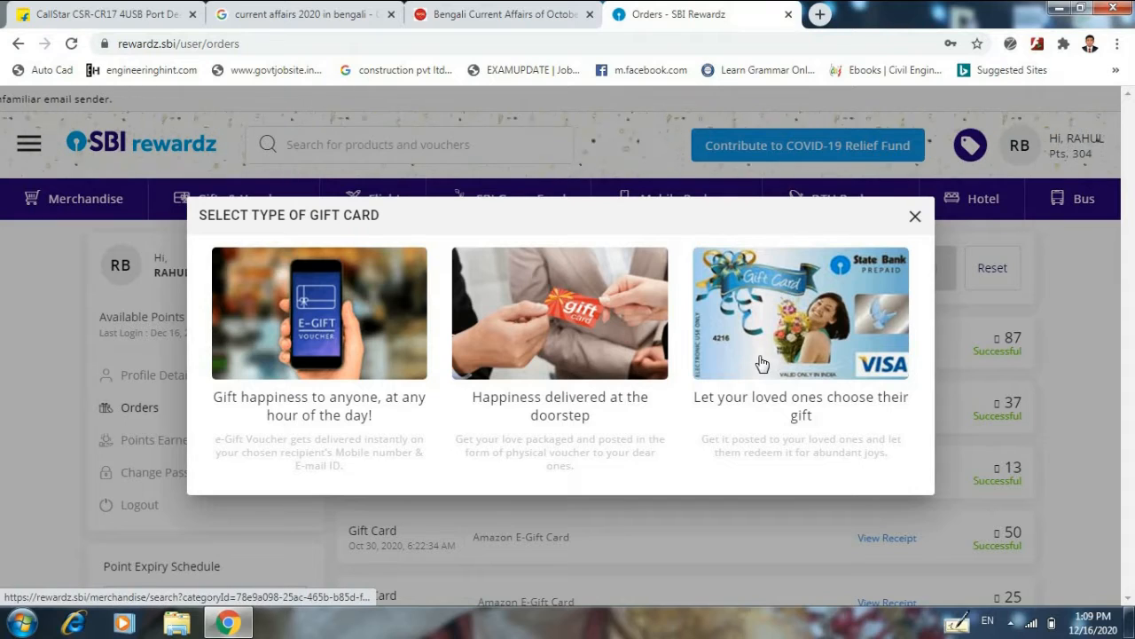
mouse_move(913, 221)
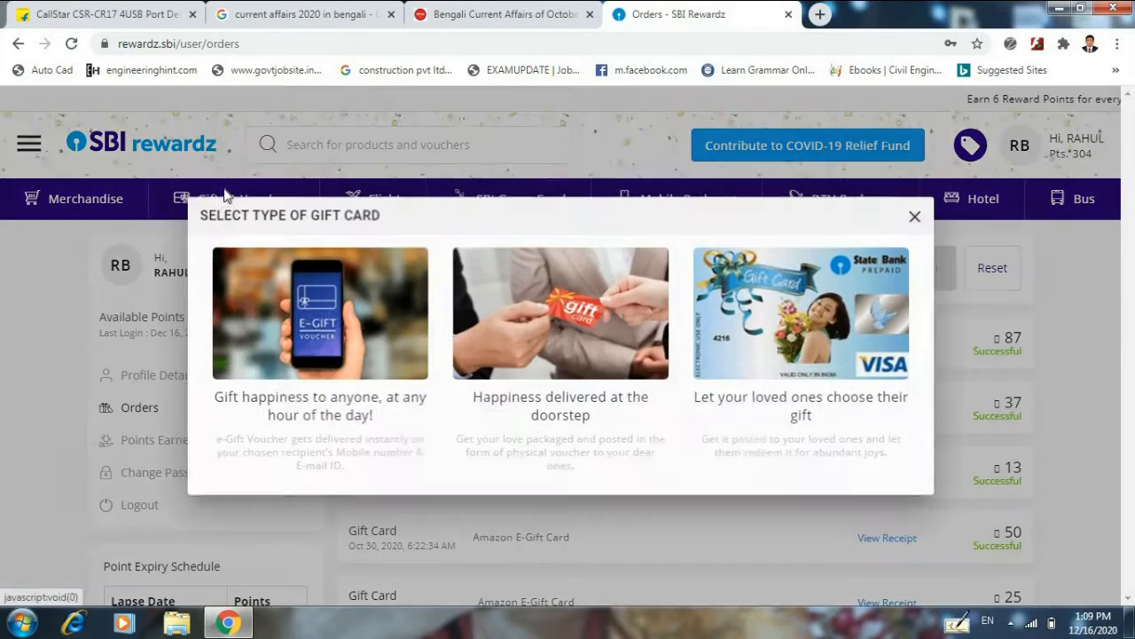
mouse_move(461, 406)
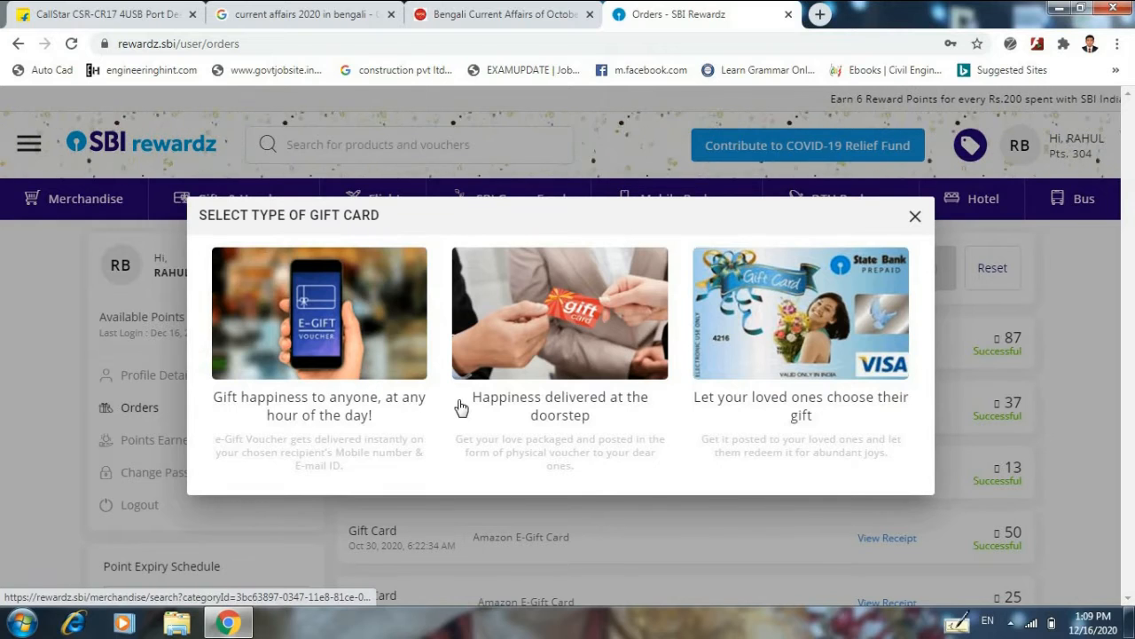
mouse_move(346, 355)
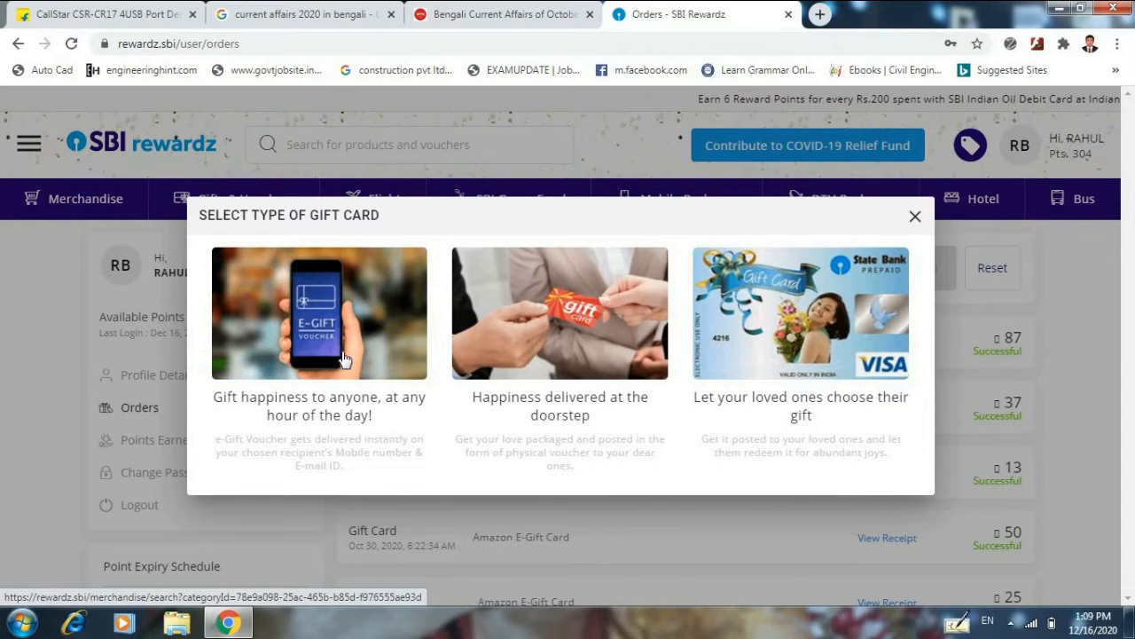
mouse_move(234, 376)
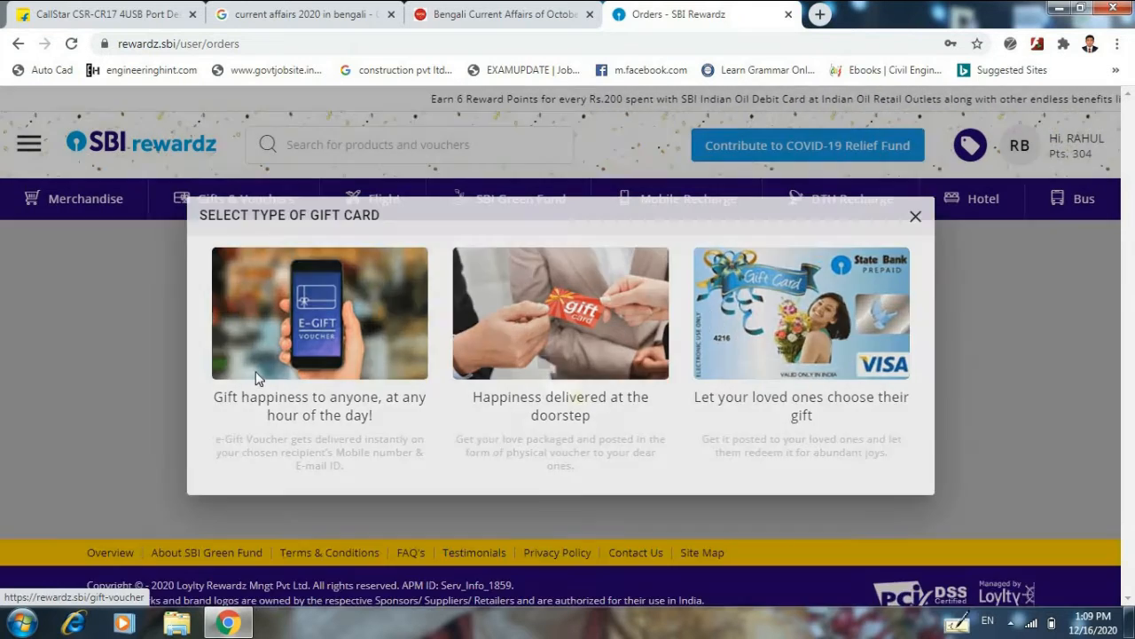
Step: Choose E-Gift vouchers and select the Flipkart E-Gift Card from the catalogue
click(319, 312)
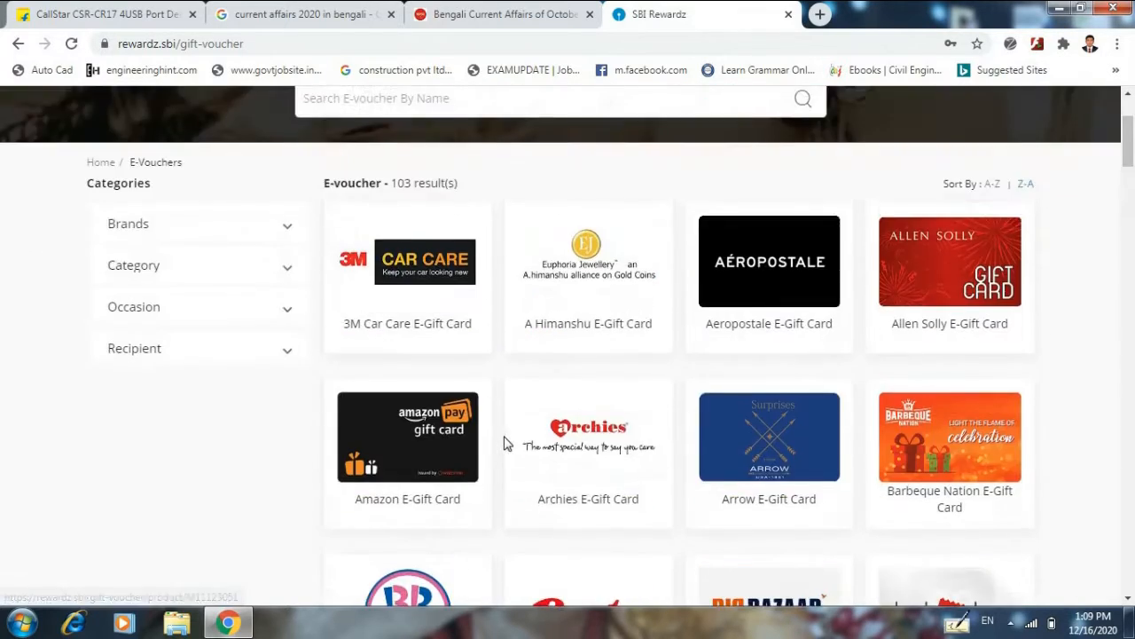
scroll(down, 3)
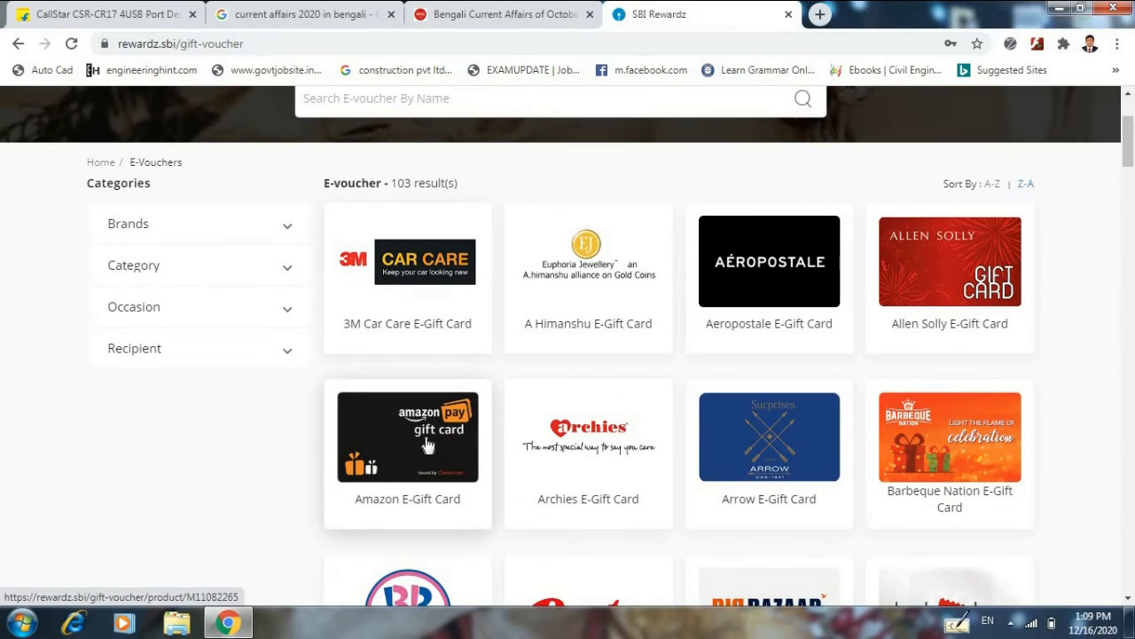
scroll(down, 3)
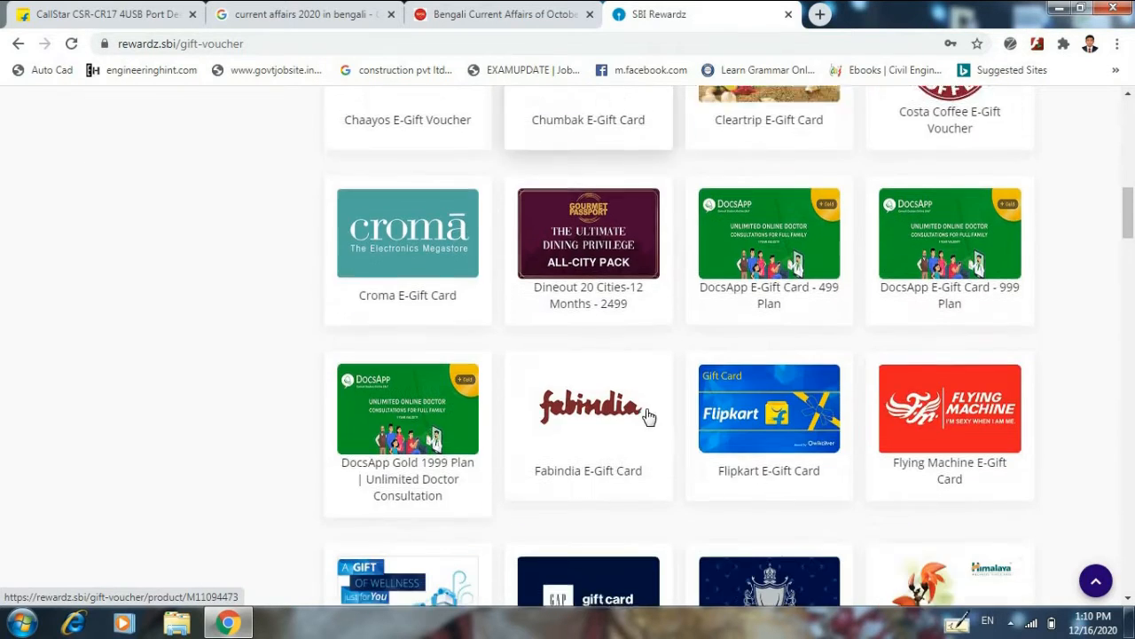
click(770, 408)
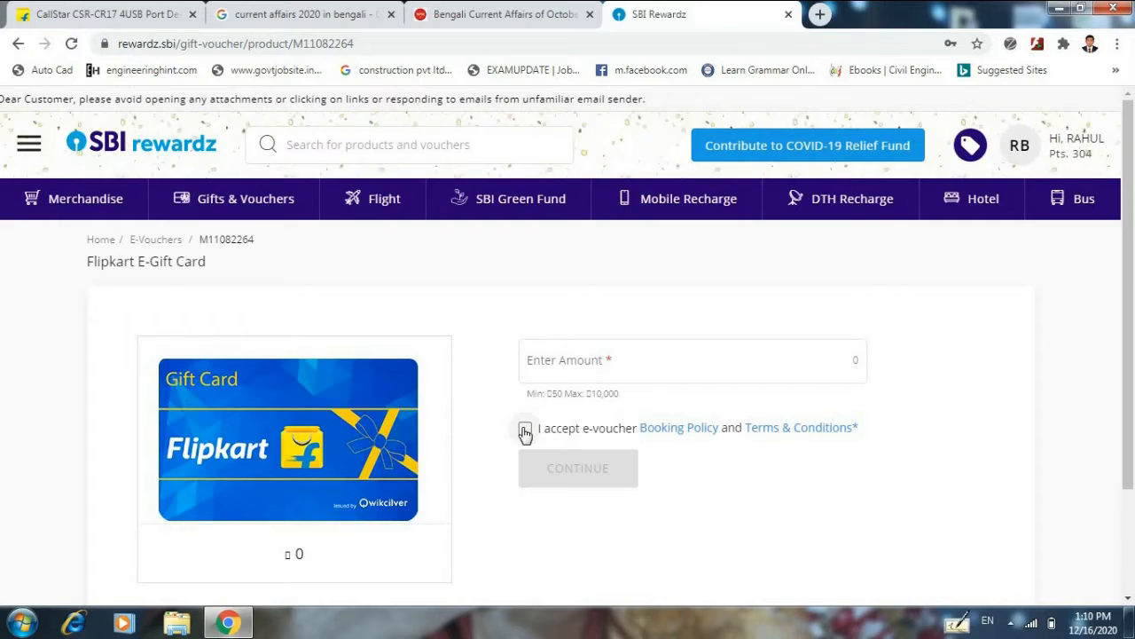
Step: Accept the e-voucher policy, set the amount to ₹76 and continue to the order review
click(525, 428)
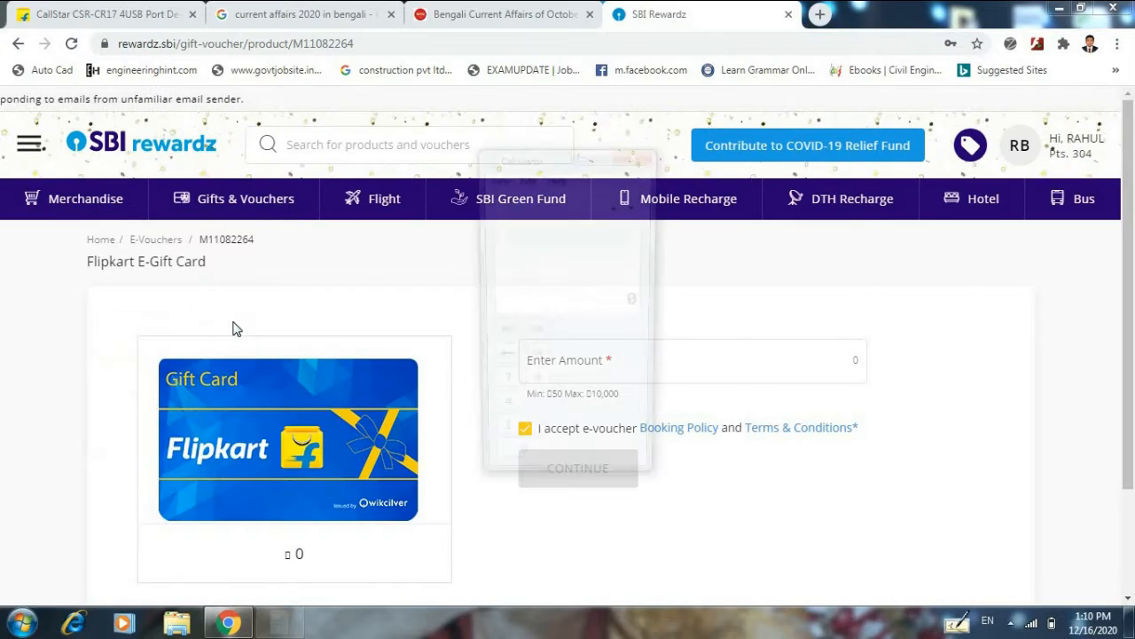
click(276, 621)
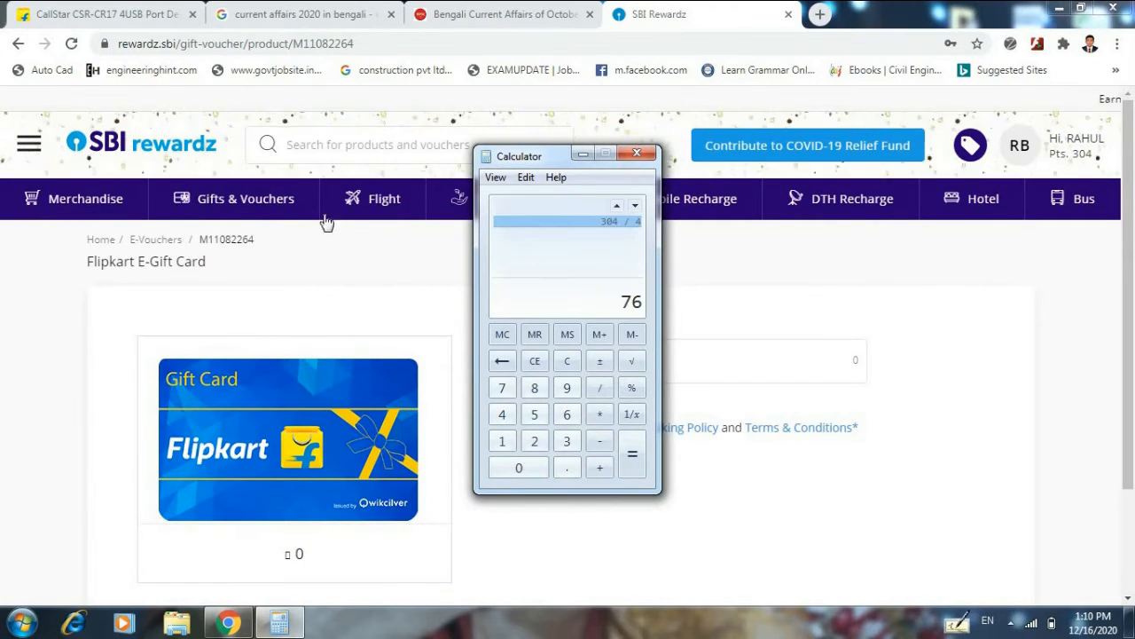
click(635, 152)
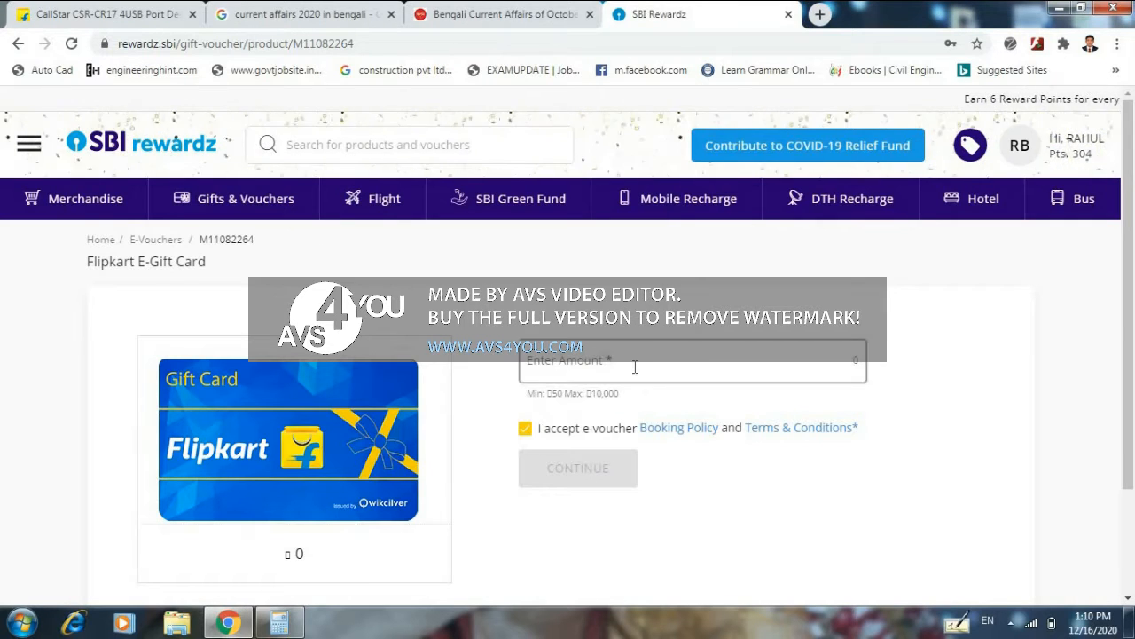
text(76)
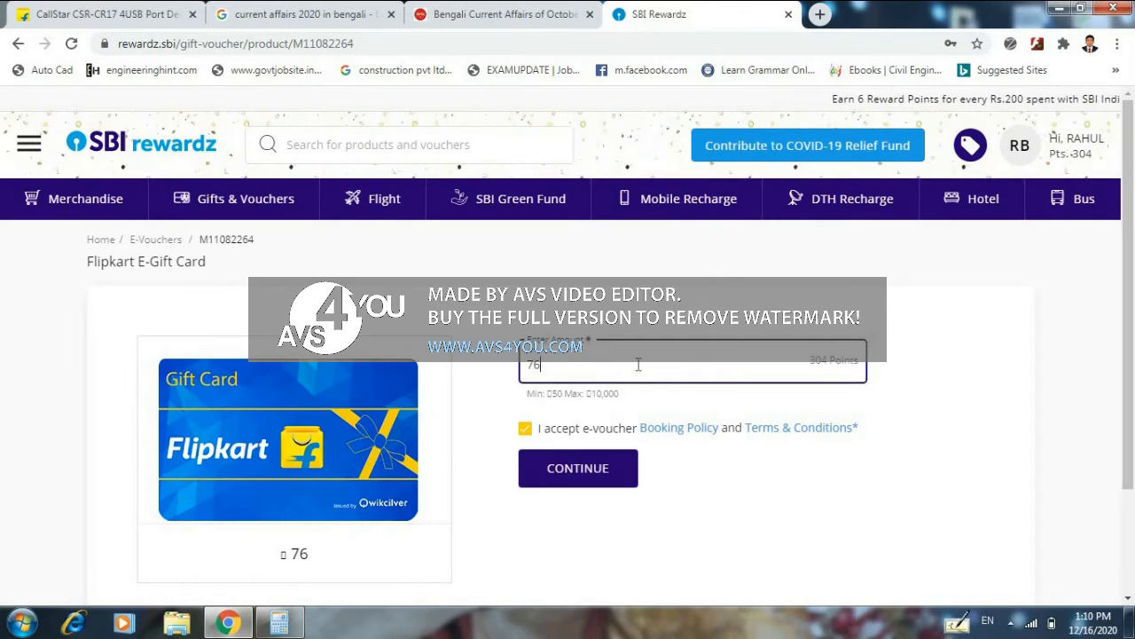
click(578, 469)
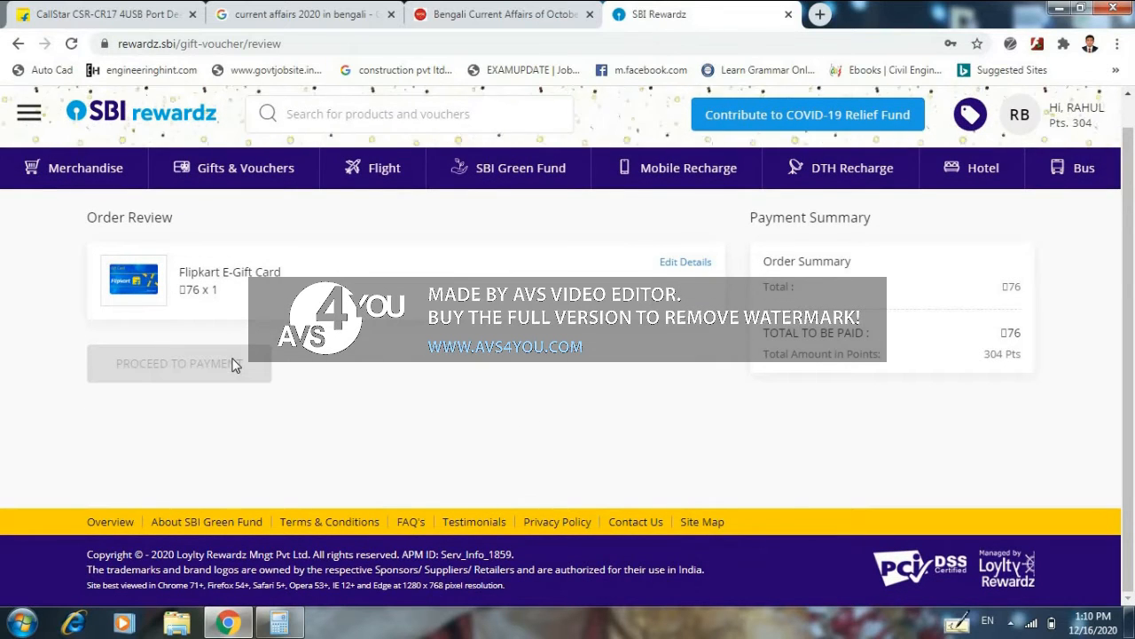
Step: Proceed to Payment for the ₹76 Flipkart E-Gift Card order
click(177, 362)
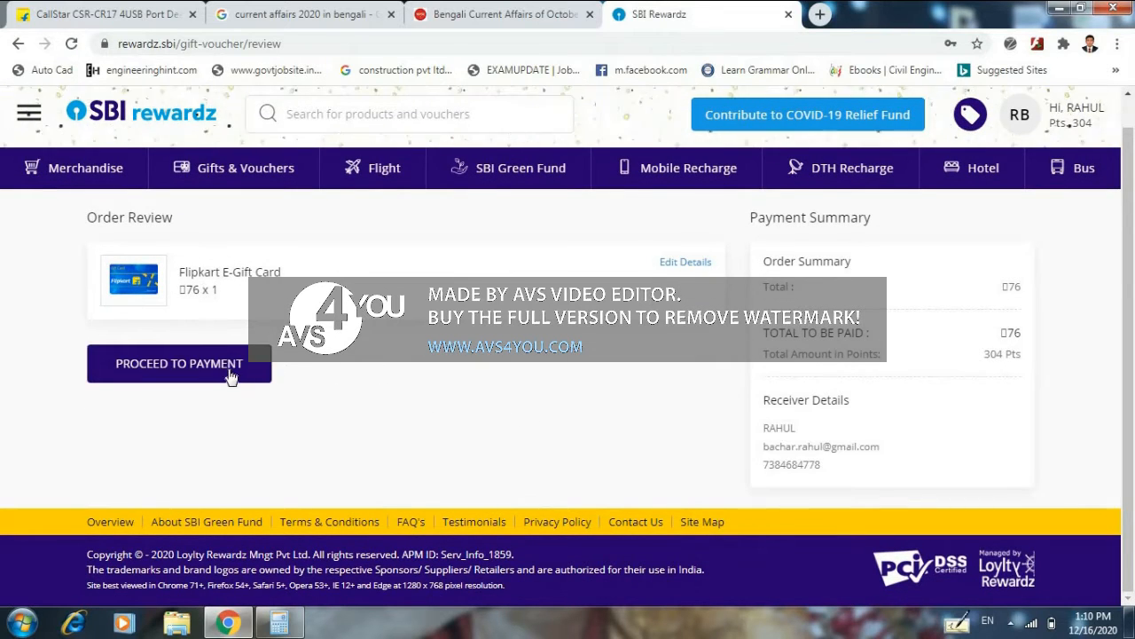
click(178, 362)
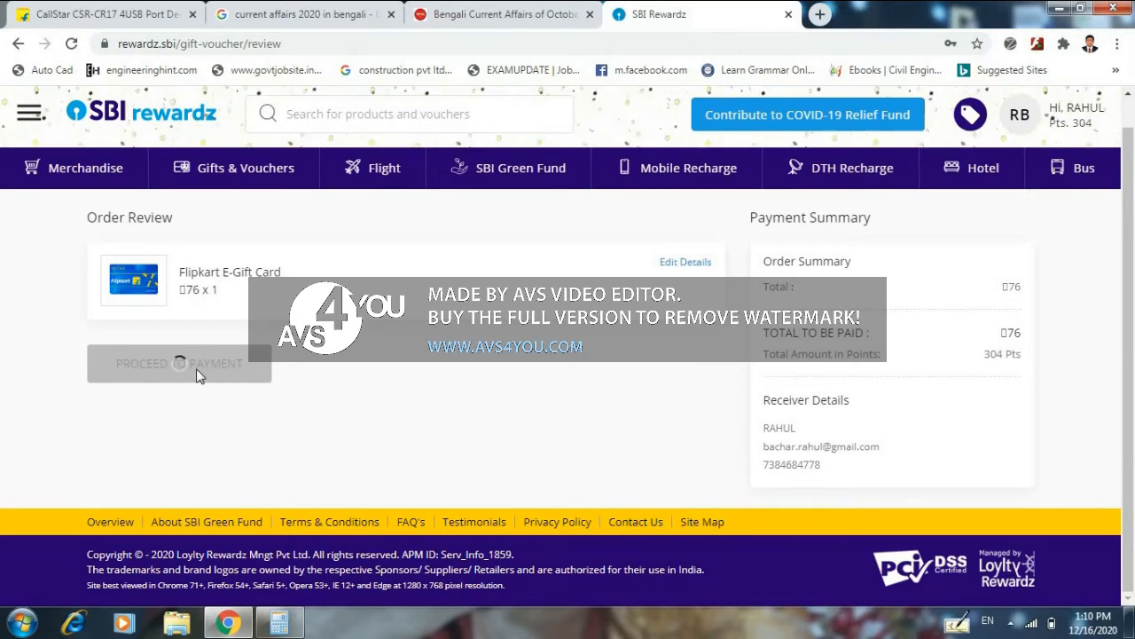
click(177, 364)
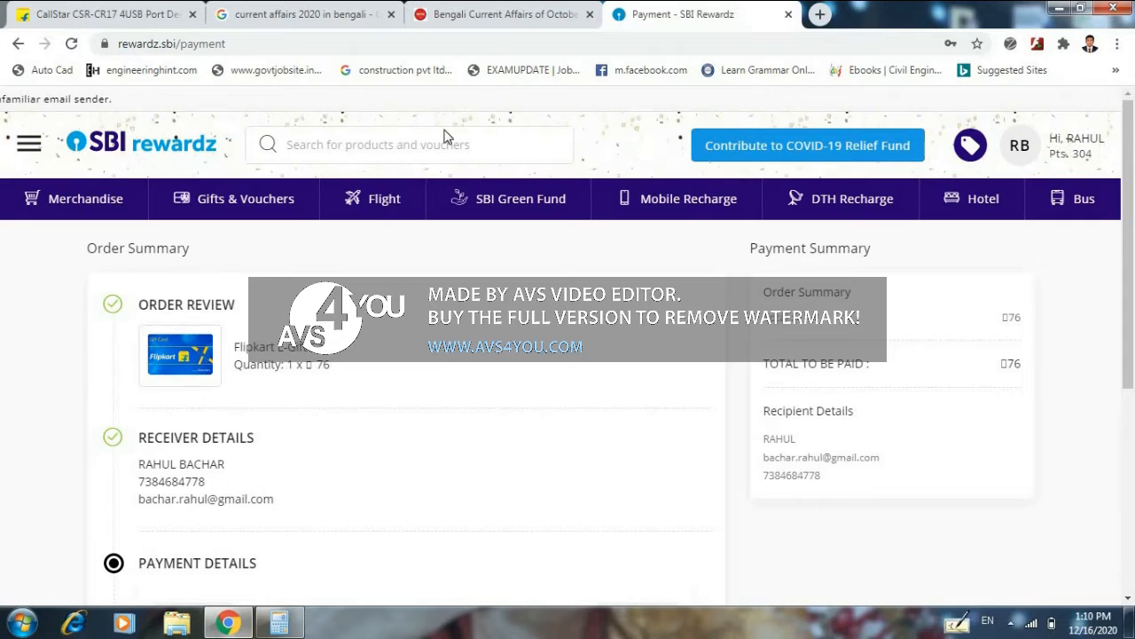
Step: Make Payment for the order with 304 reward points
scroll(down, 3)
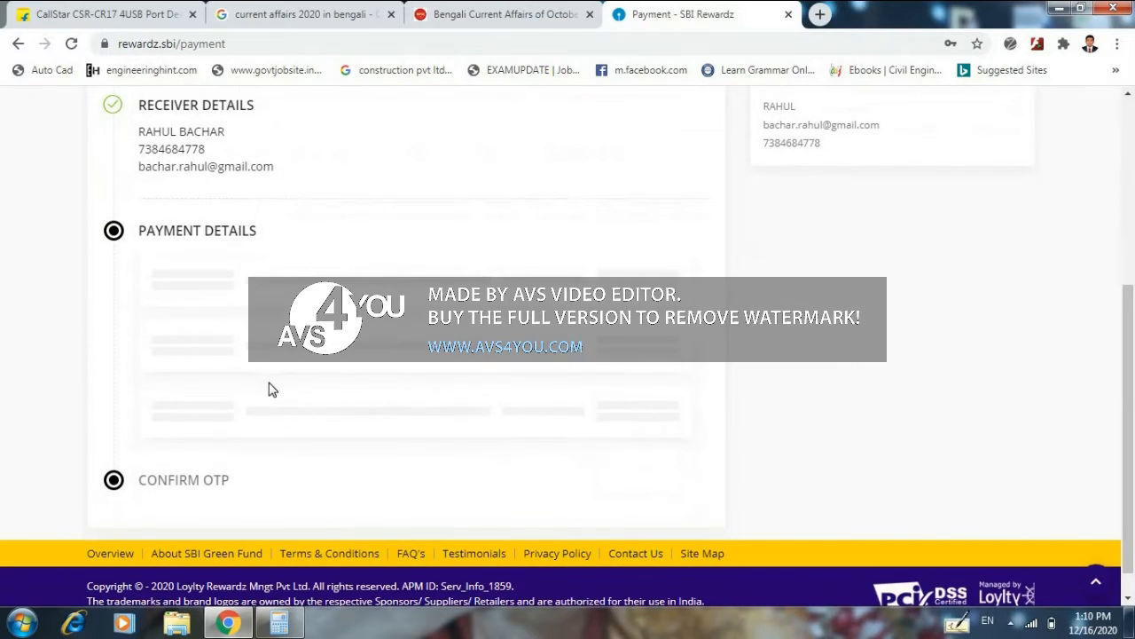
scroll(down, 3)
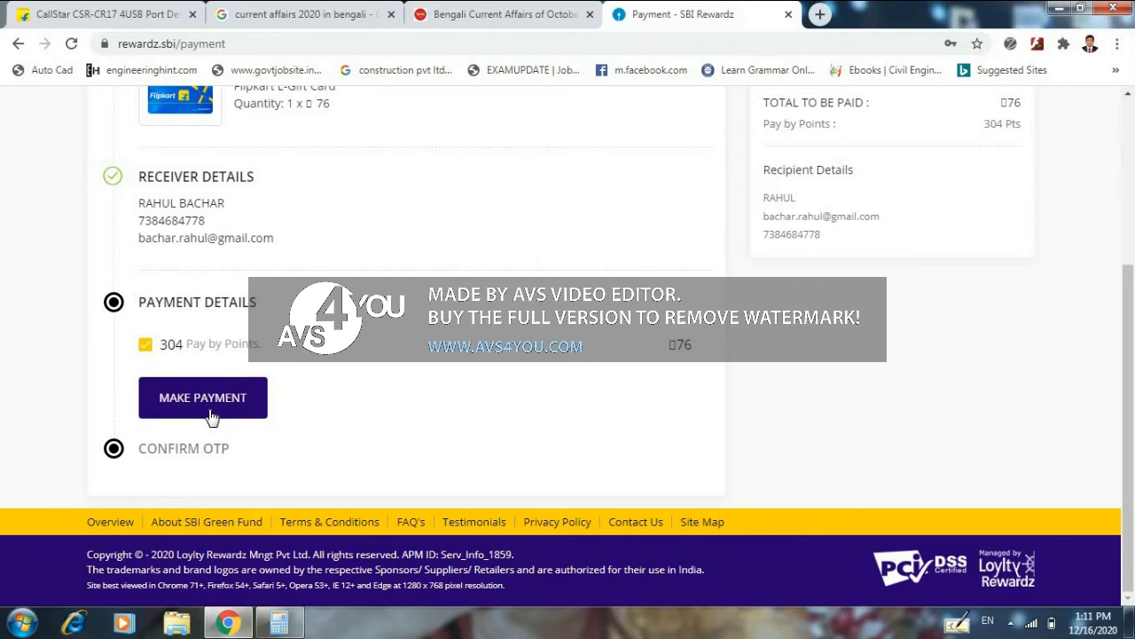
click(202, 398)
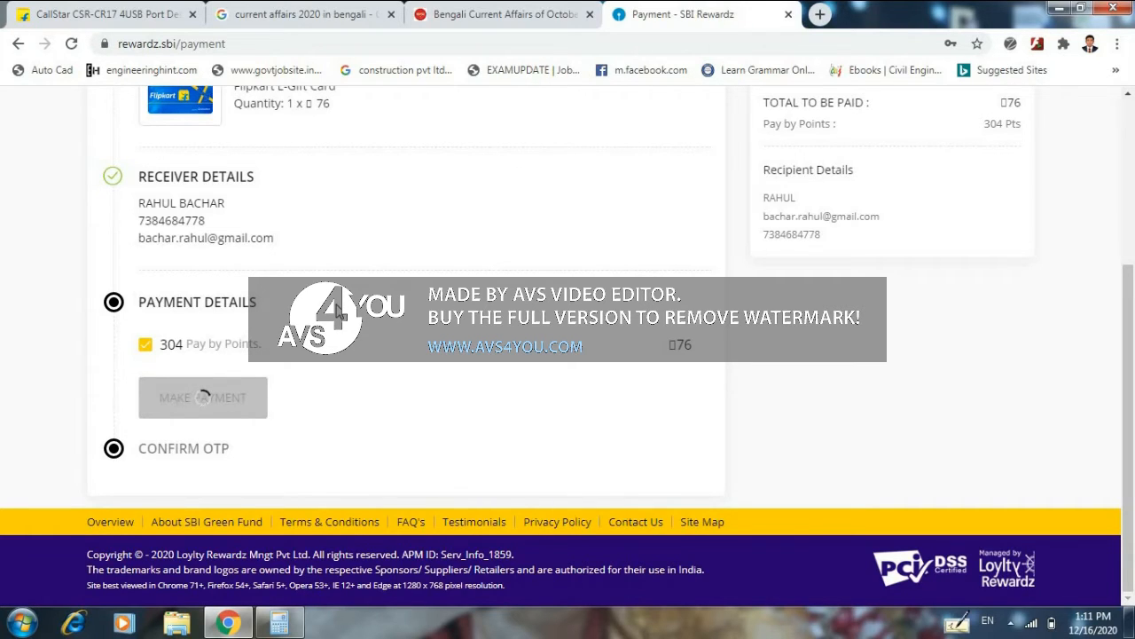
click(202, 397)
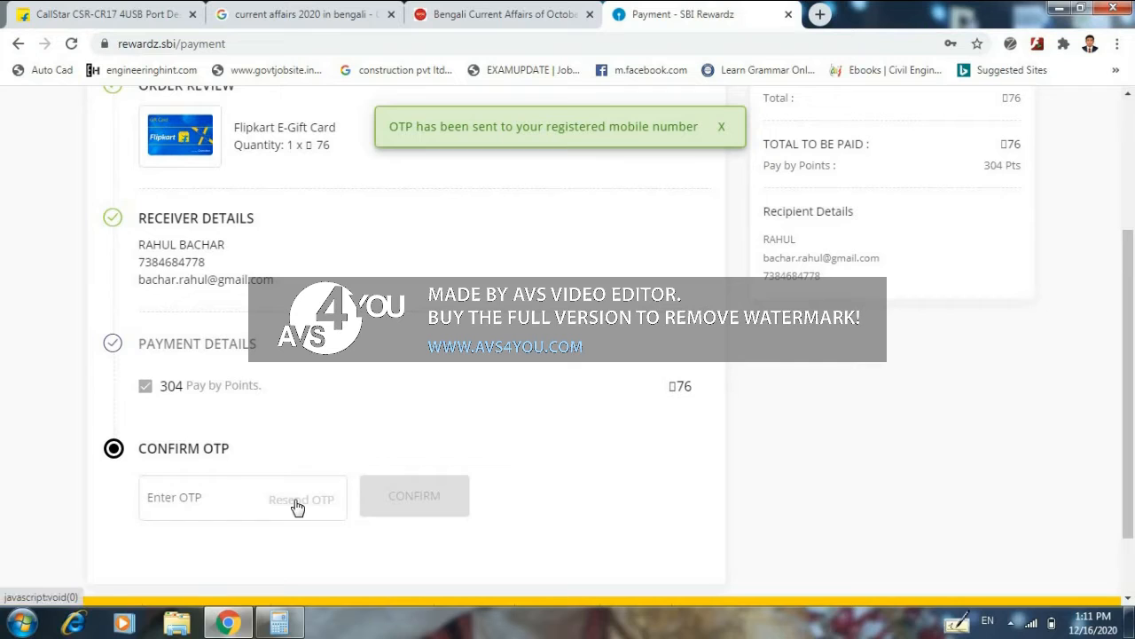
Step: Enter the received OTP and confirm the payment
click(209, 498)
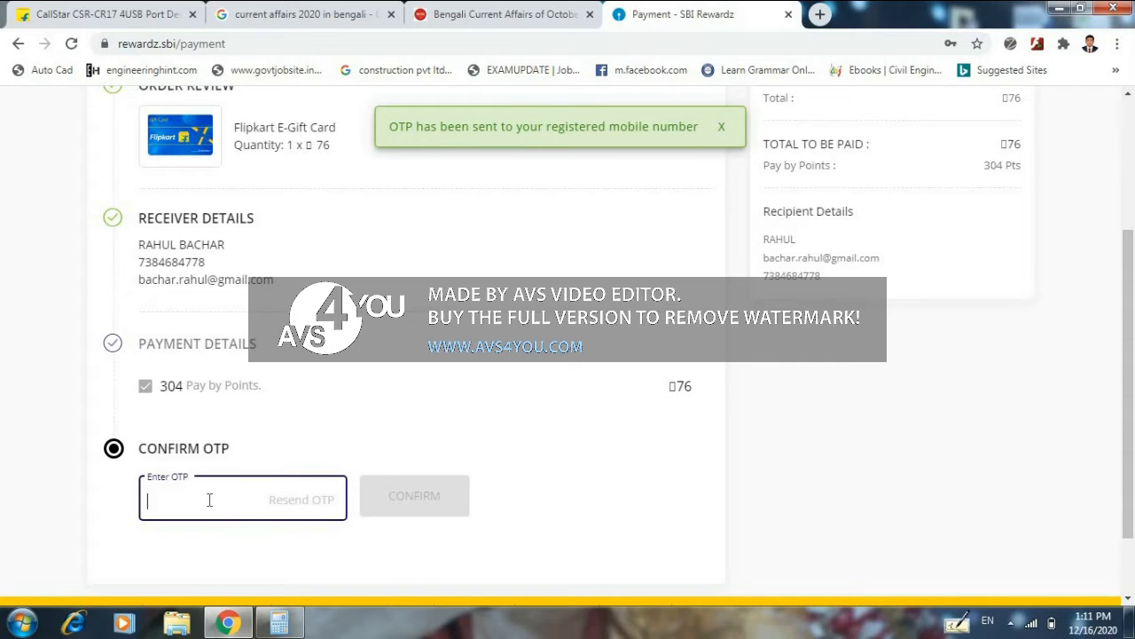
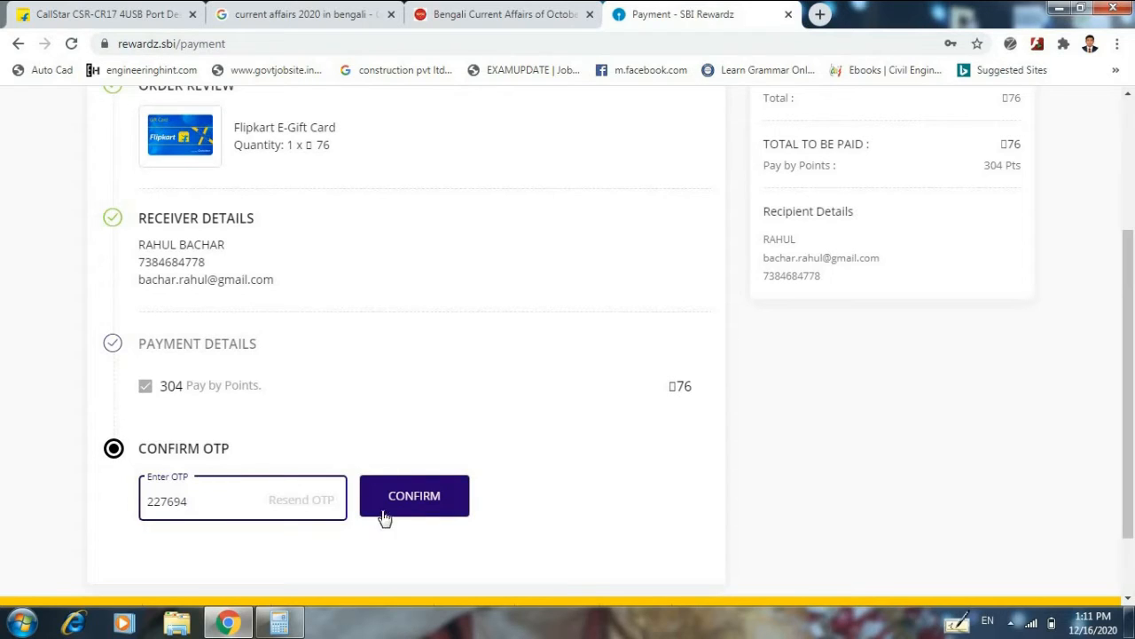
click(413, 495)
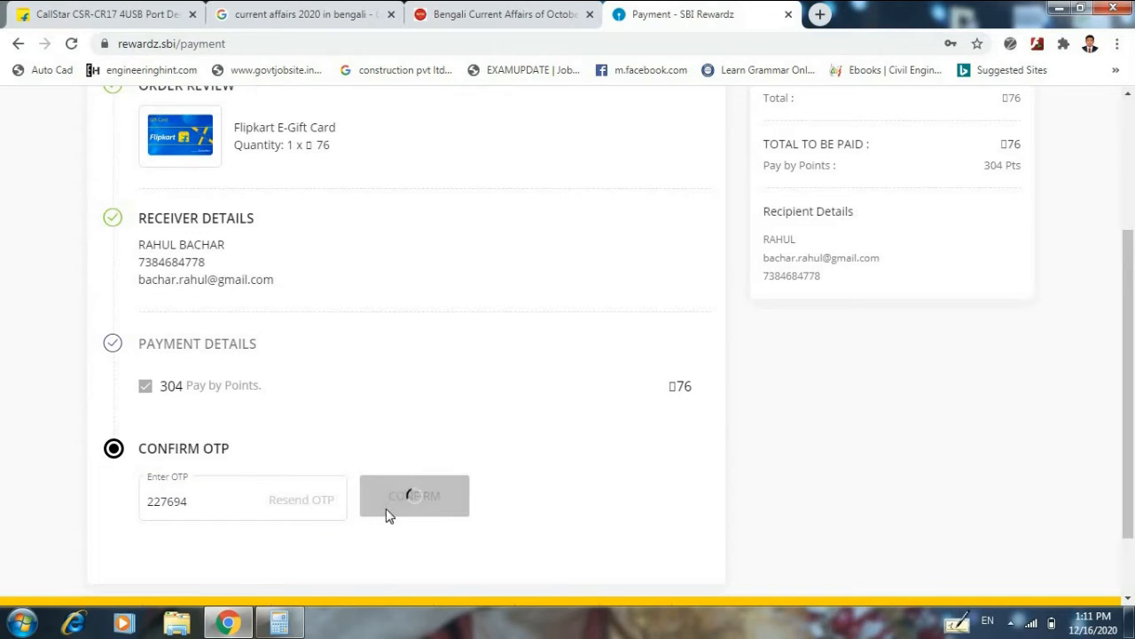
Step: Wait on the Payment Confirmation page until the order shows as successful
click(415, 495)
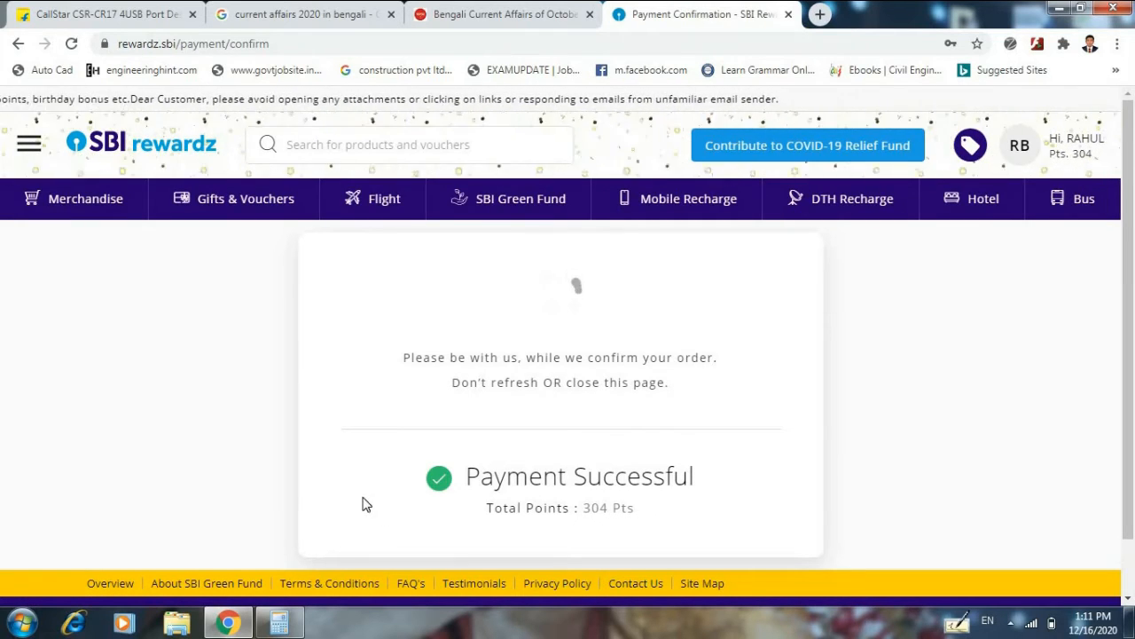
mouse_move(514, 443)
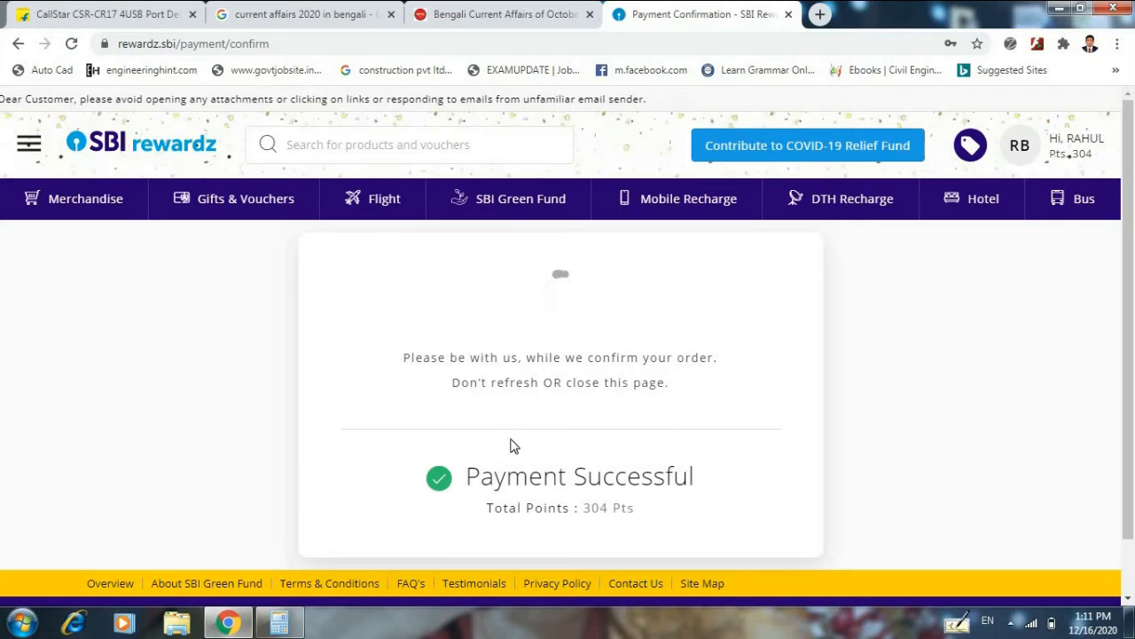
mouse_move(522, 440)
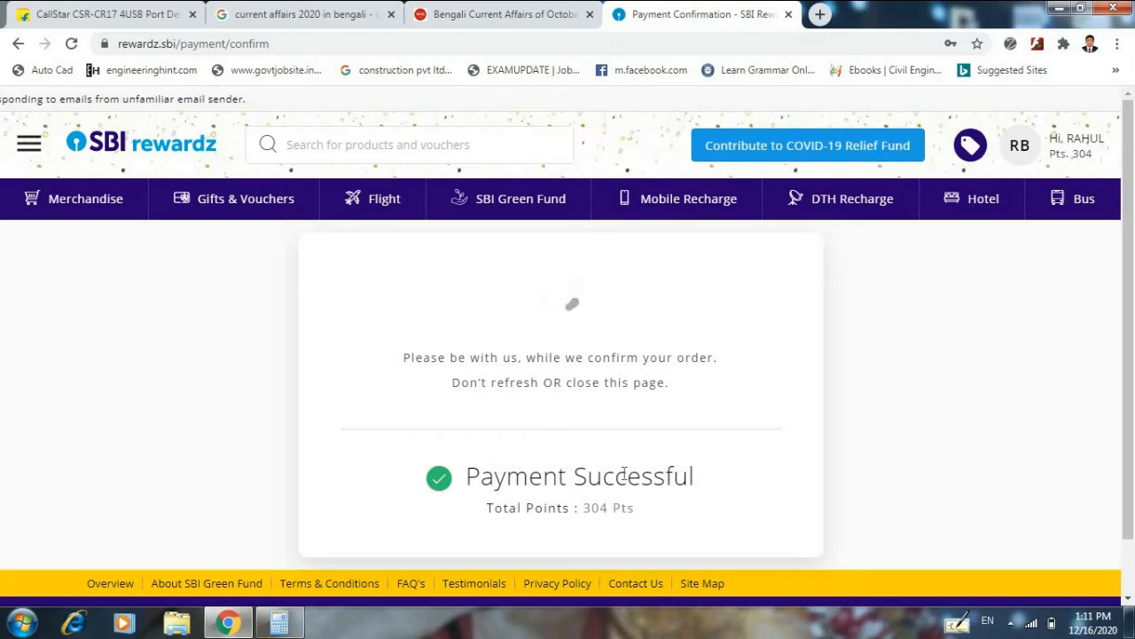
mouse_move(503, 373)
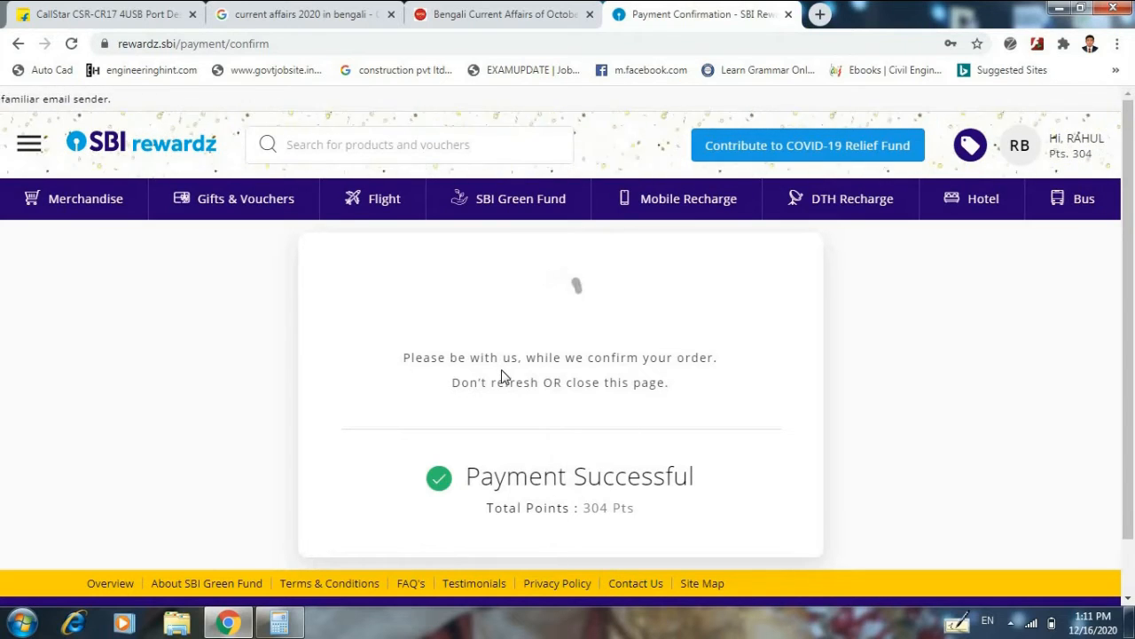
mouse_move(695, 166)
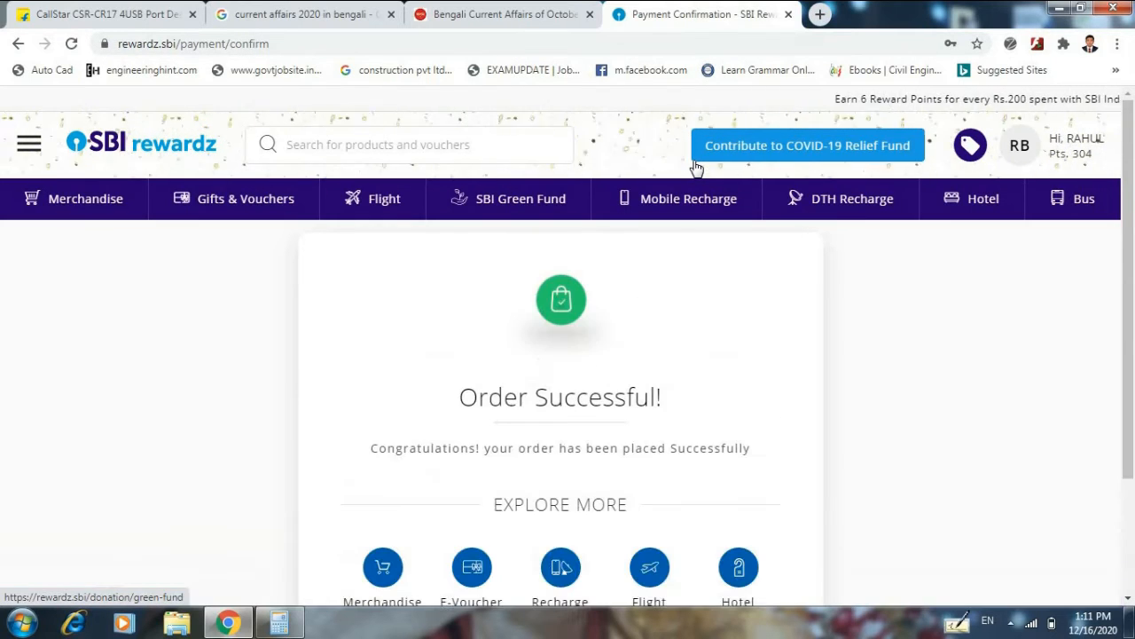
Step: Rate the redemption as Excellent, send the feedback and continue past the thank-you message
scroll(down, 3)
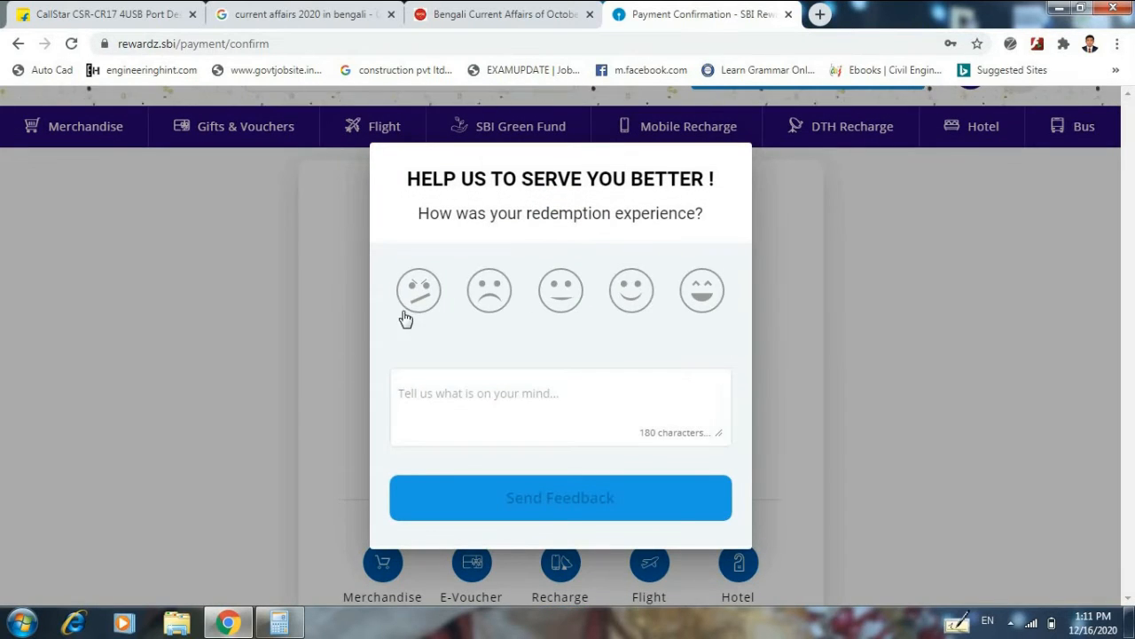
click(697, 291)
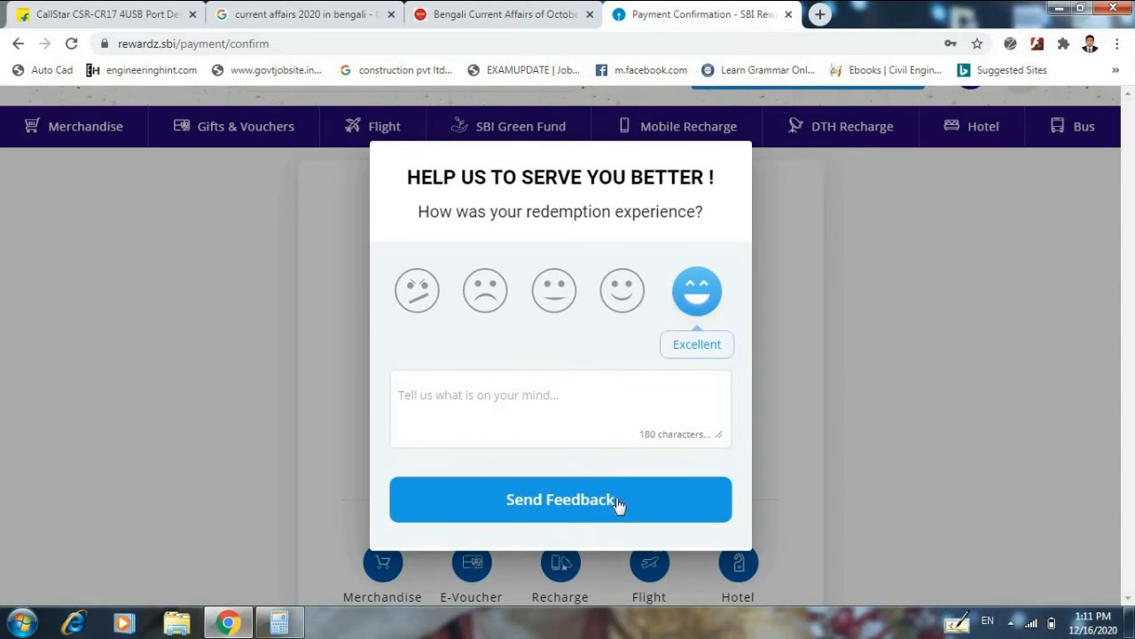
click(560, 501)
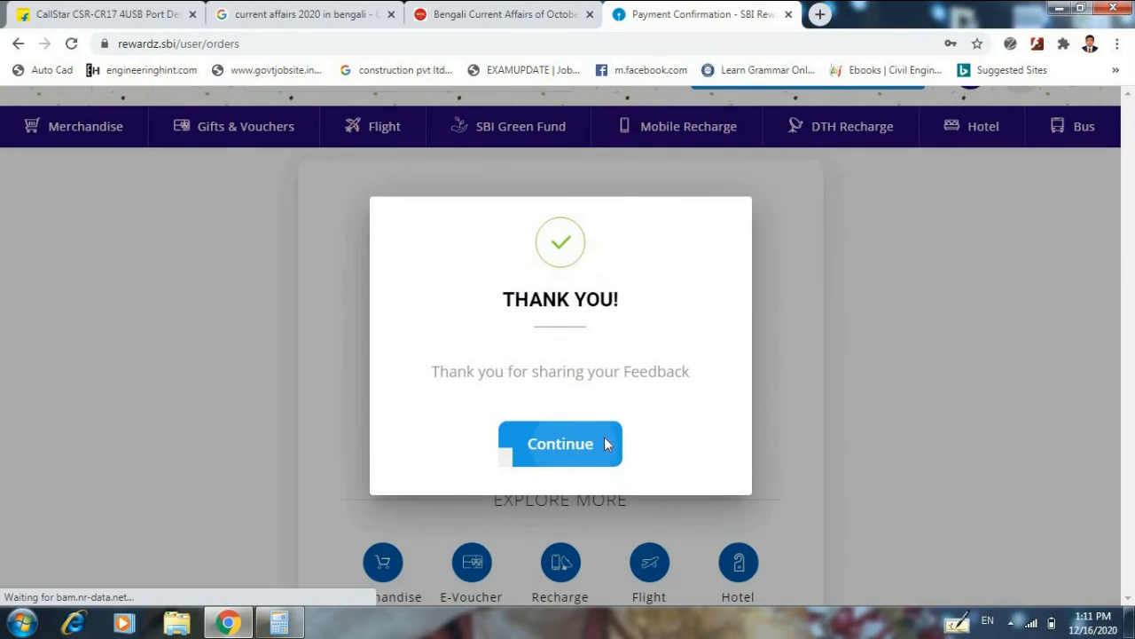
click(561, 444)
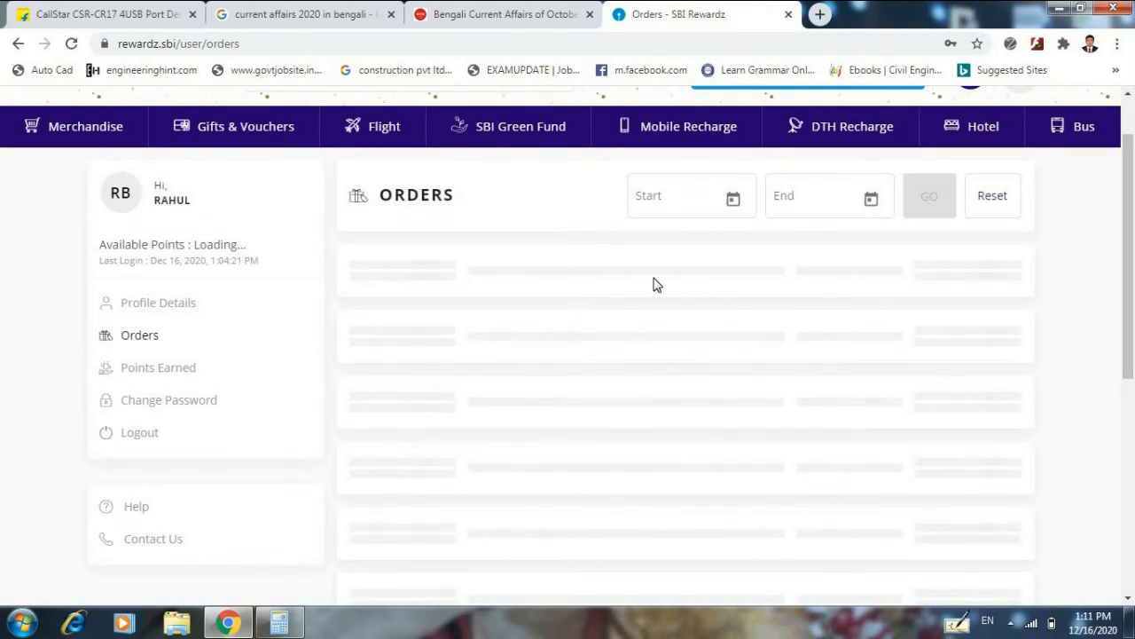
Step: Leave the Orders page's start-date box and open a new blank Chrome tab
click(677, 195)
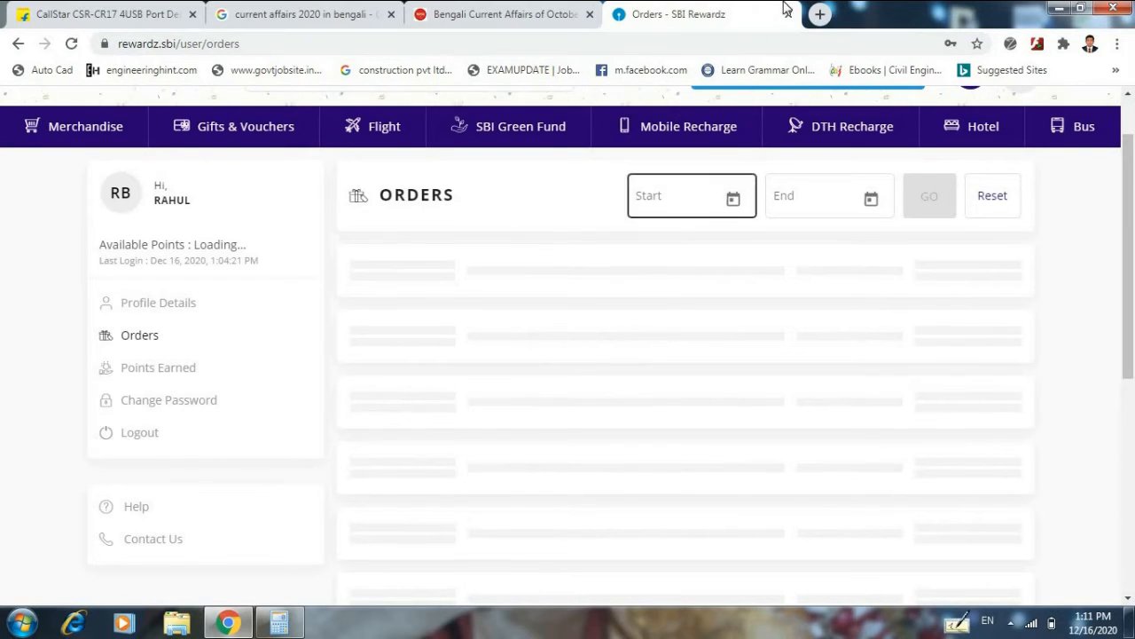
click(819, 14)
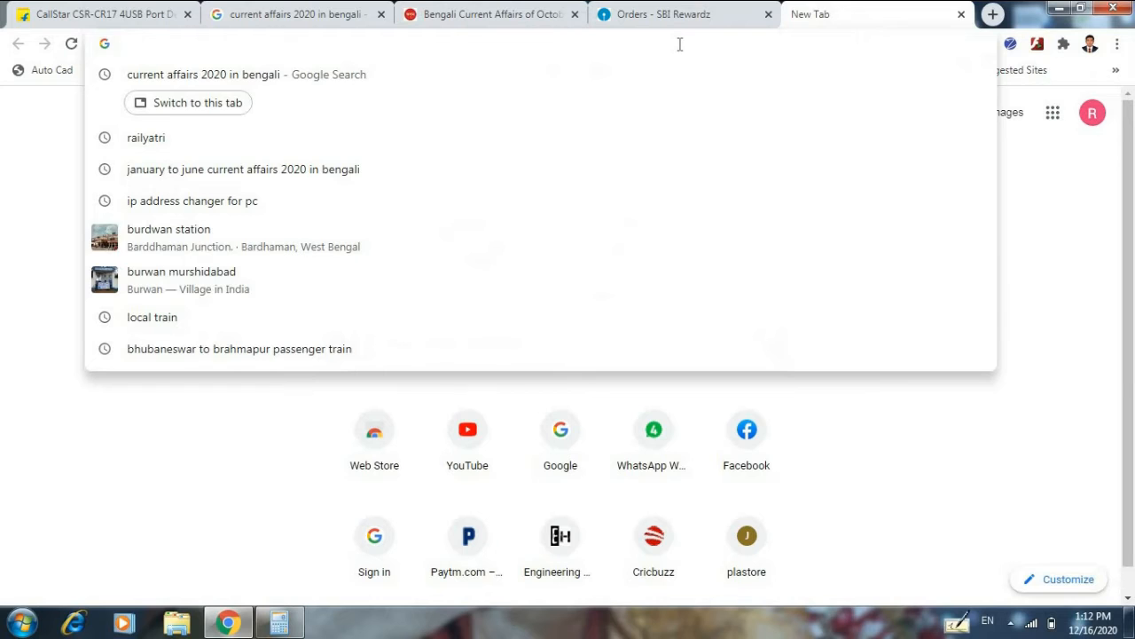